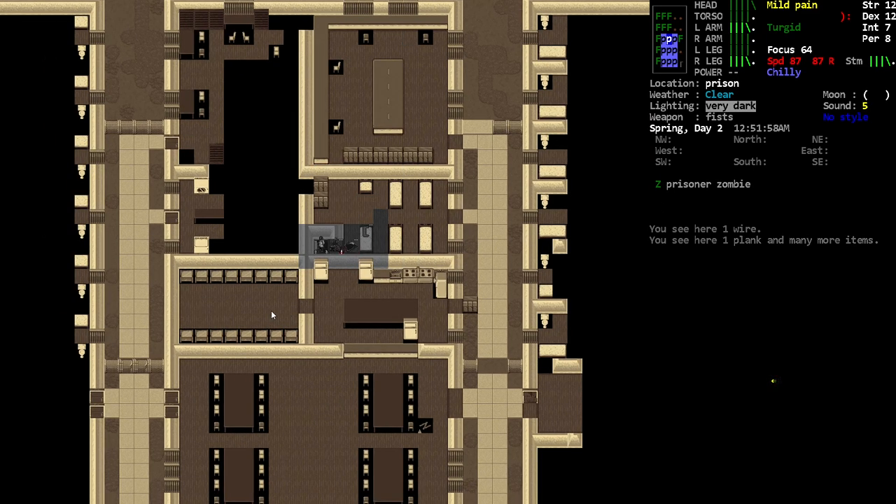
# Step: Go down to the prison's underground level, wield the makeshift crowbar and wait a while
pyautogui.press('>')
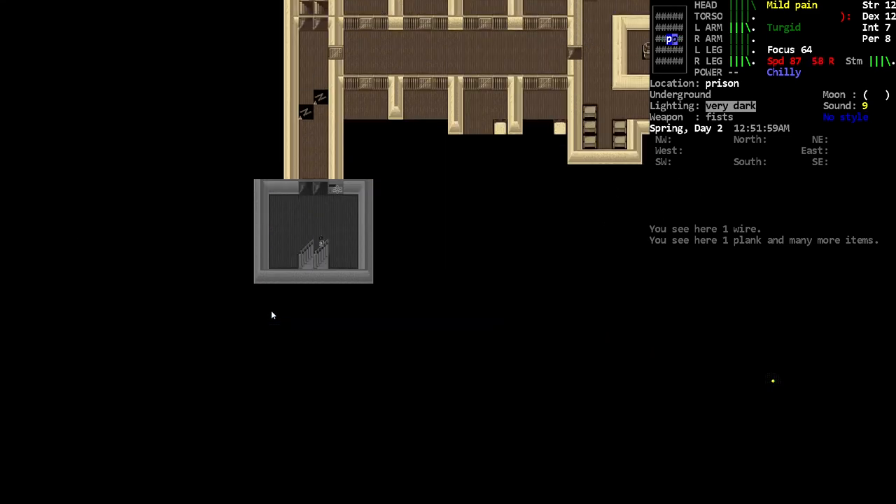
pyautogui.press('c')
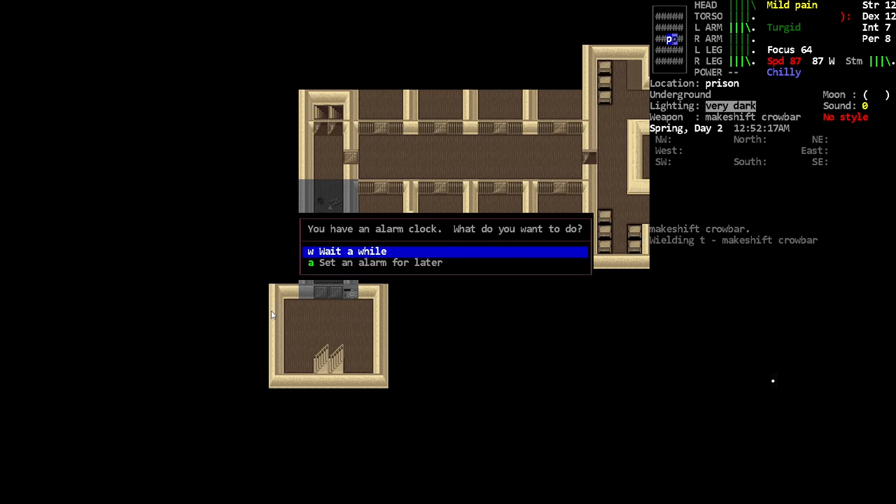
pyautogui.press('w')
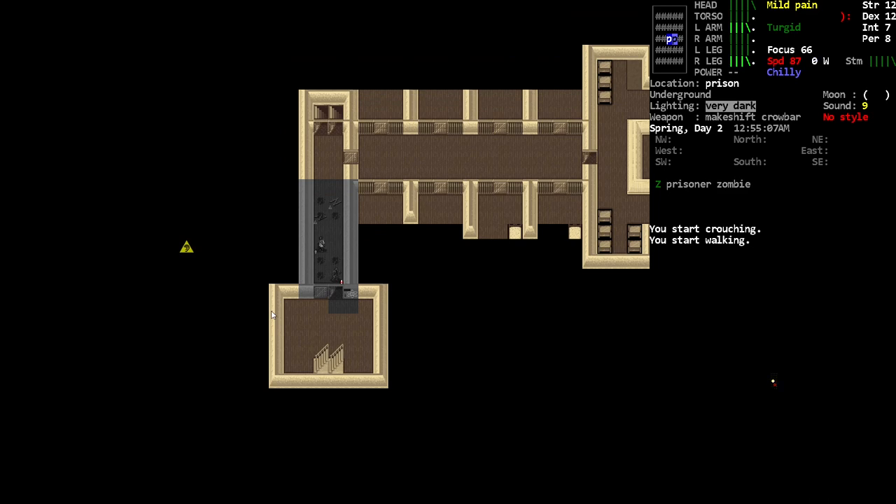
# Step: Move up two tiles so the prisoner zombie walks onto the corridor's spiked board
pyautogui.press('up')
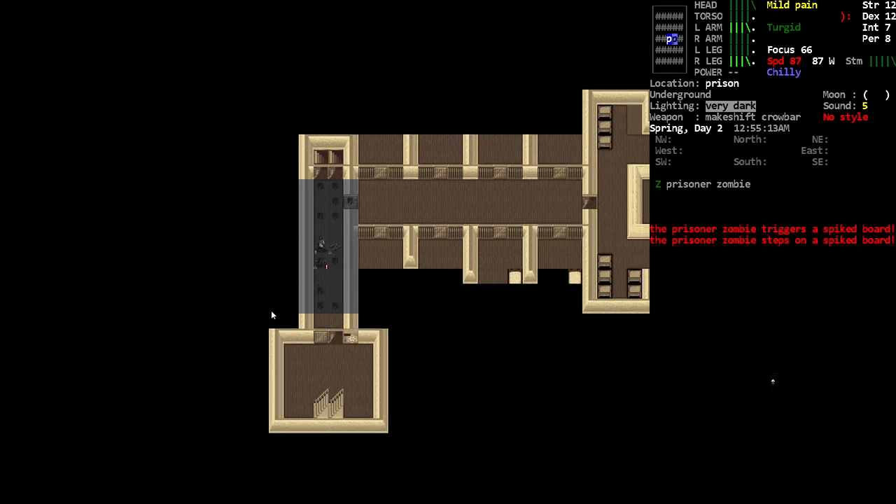
pyautogui.press('up')
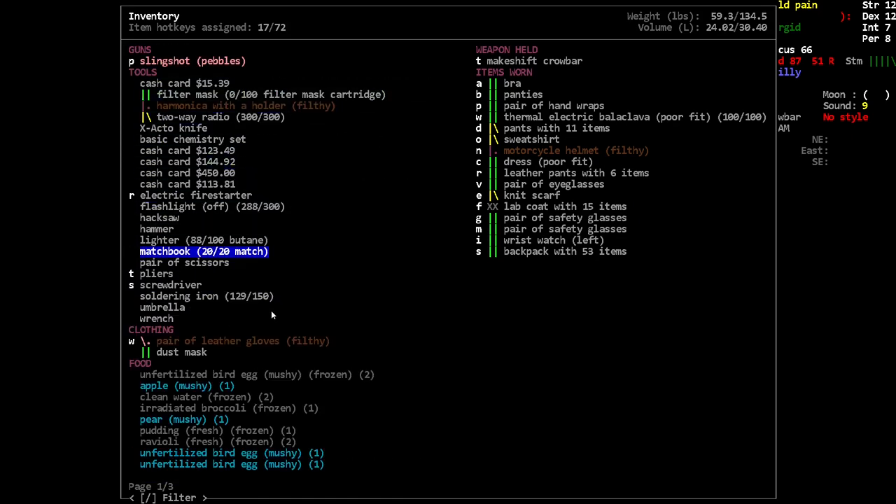
# Step: Leave the inventory, enter the science lab and stop catching breath when the zombie appears
pyautogui.press('Escape')
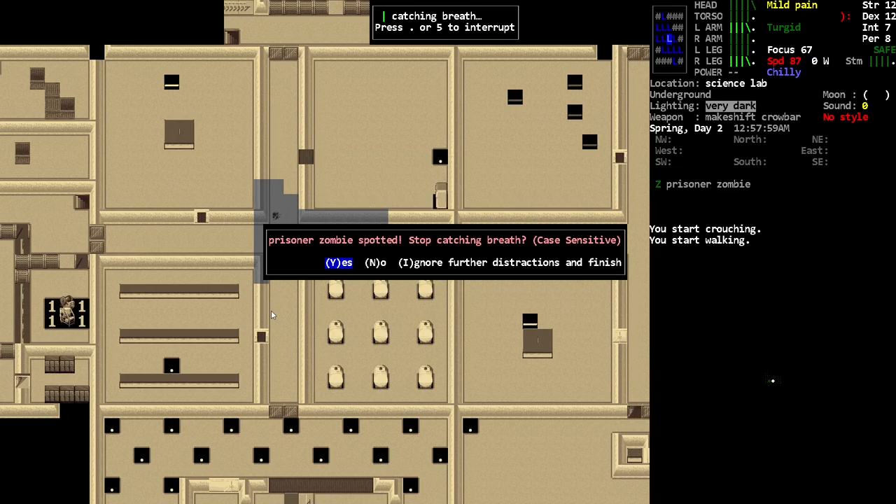
pyautogui.press('Y')
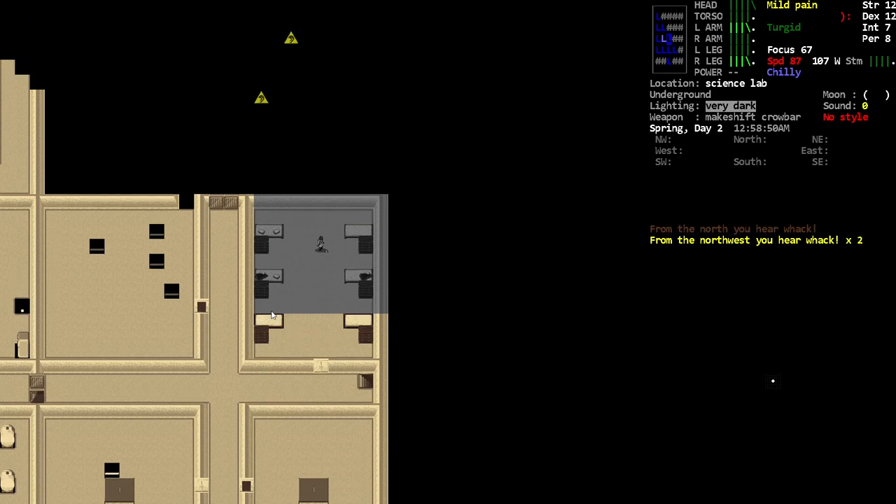
# Step: Drop the backpack to bring carried weight down to 17.5 lbs, then review the slingshot
pyautogui.press('i')
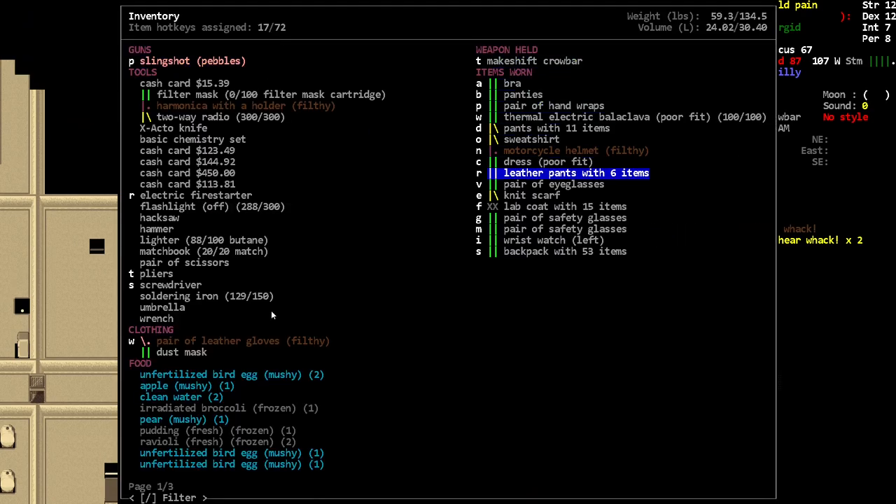
pyautogui.press('Escape')
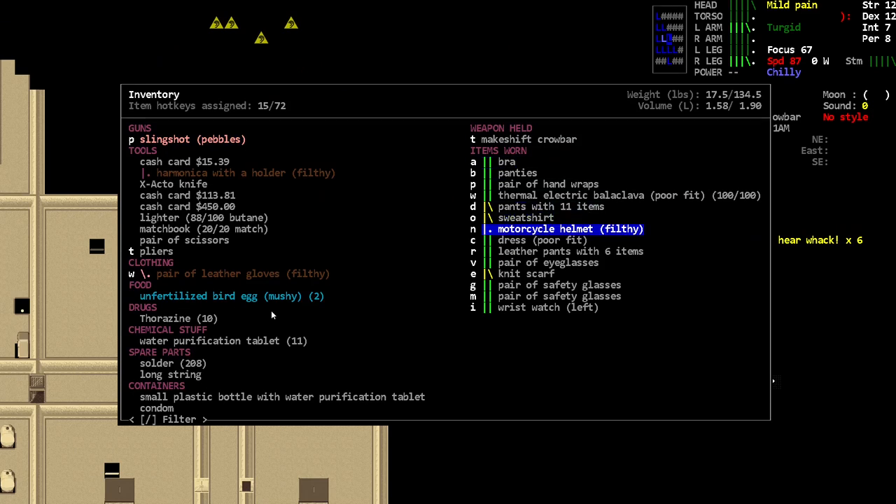
pyautogui.press('Escape')
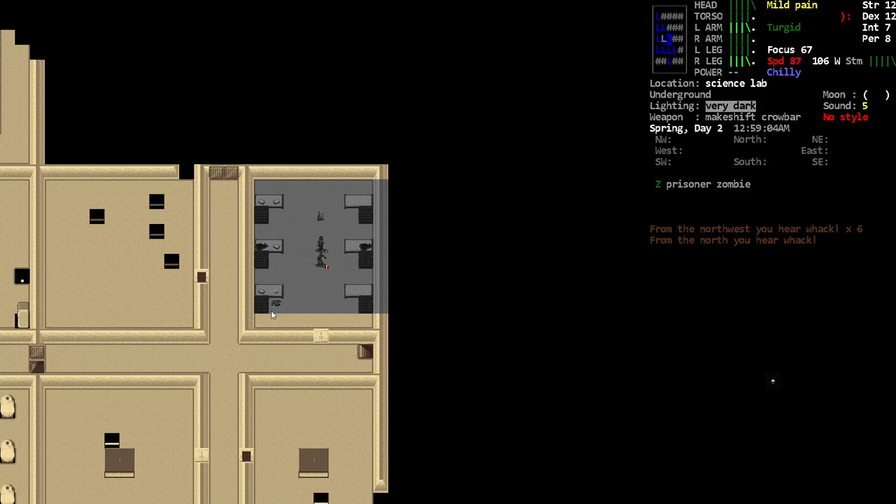
pyautogui.press('i')
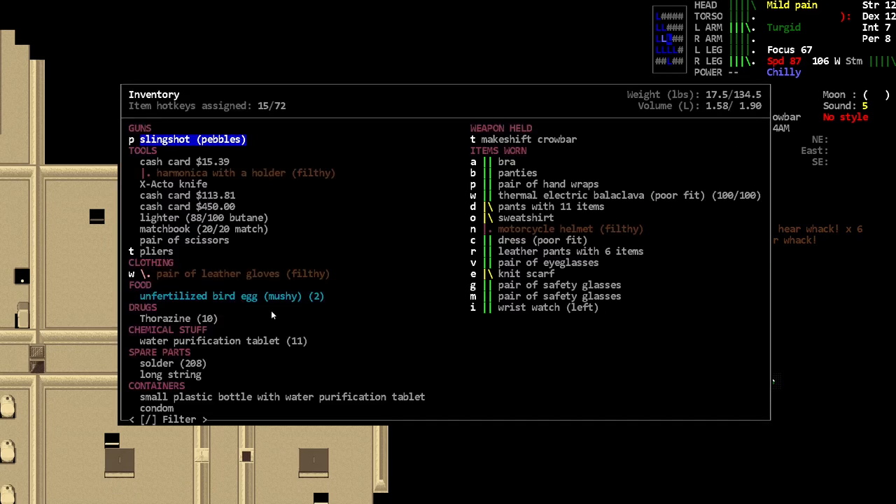
pyautogui.press('Escape')
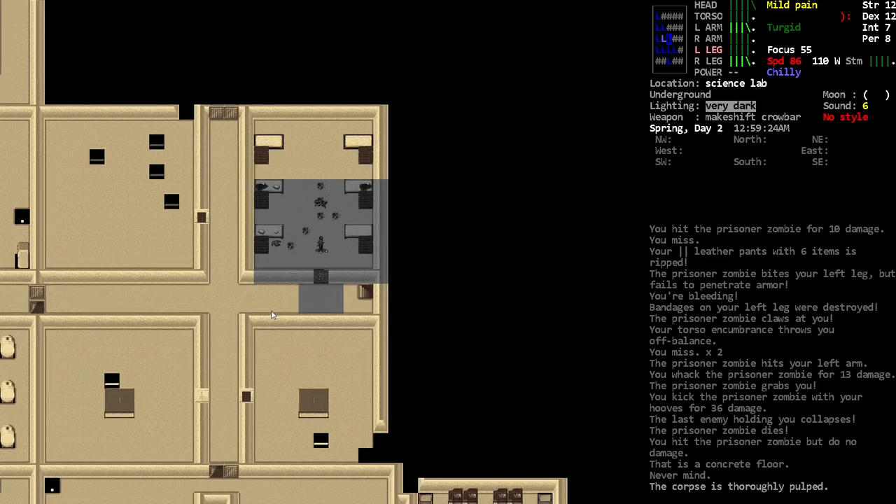
# Step: Review the inventory after killing and pulping the prisoner zombie with the crowbar
pyautogui.press('i')
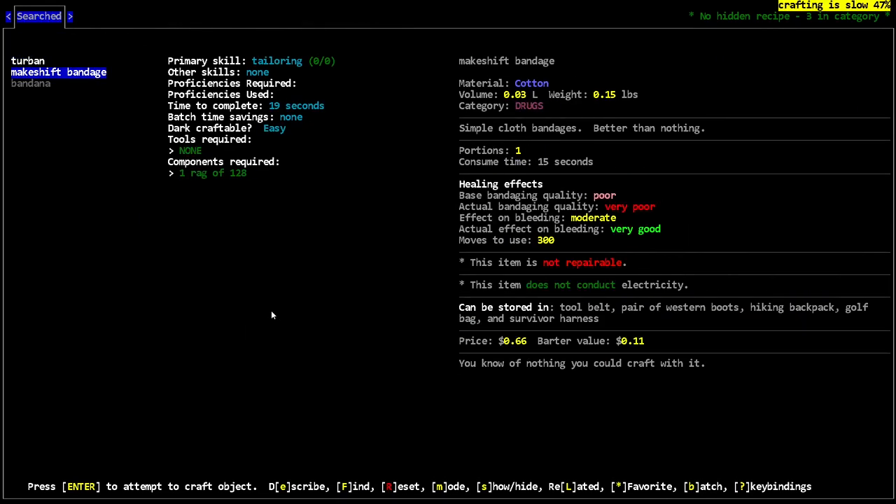
# Step: Craft two makeshift bandages from rags to treat the bleeding
pyautogui.press('*')
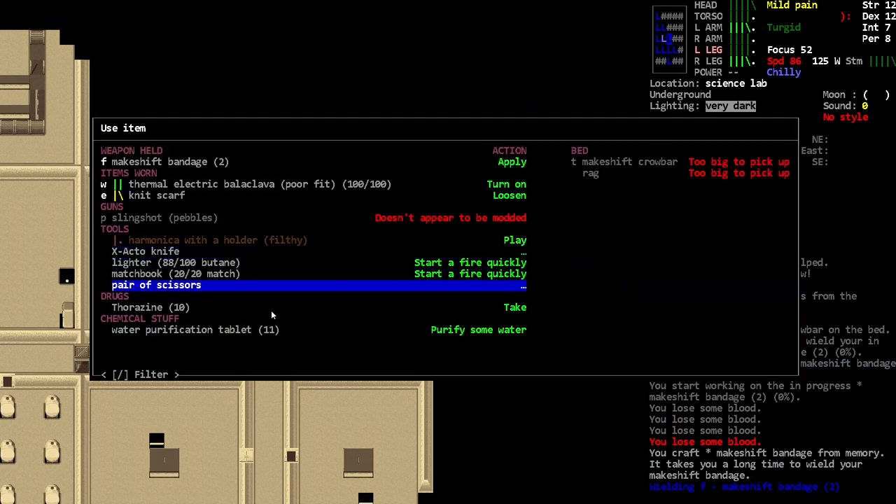
pyautogui.click(513, 162)
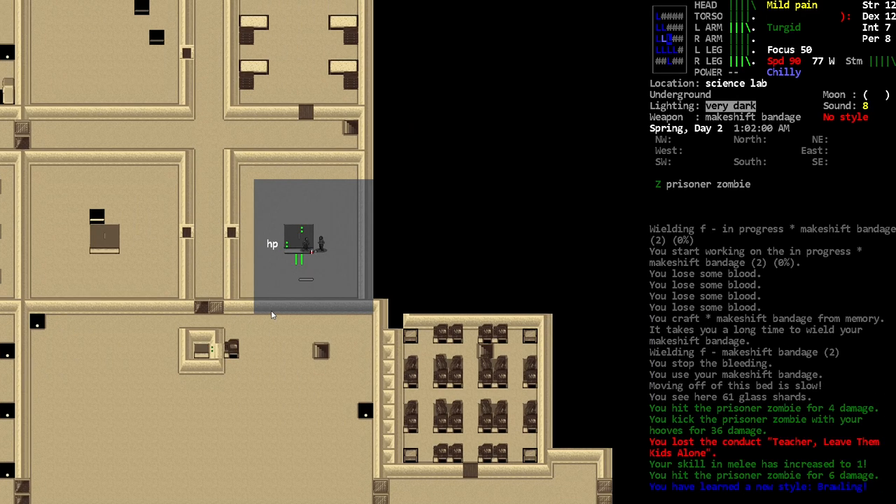
pyautogui.press('i')
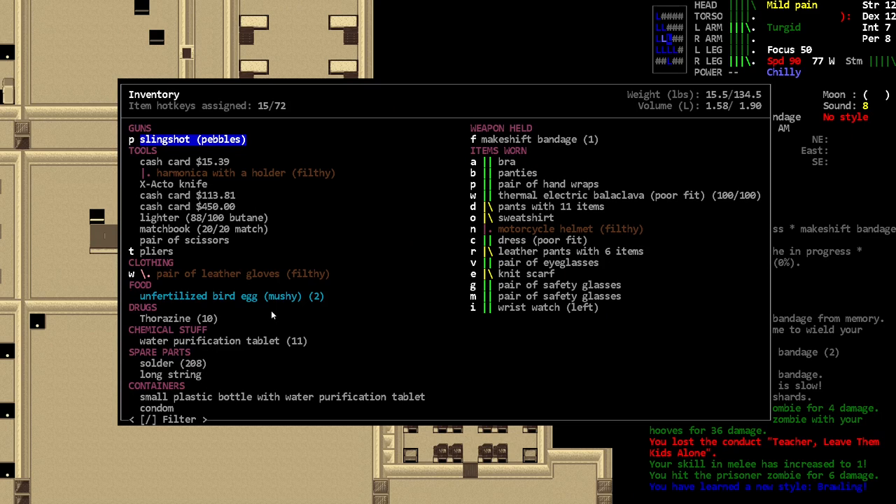
pyautogui.press('Escape')
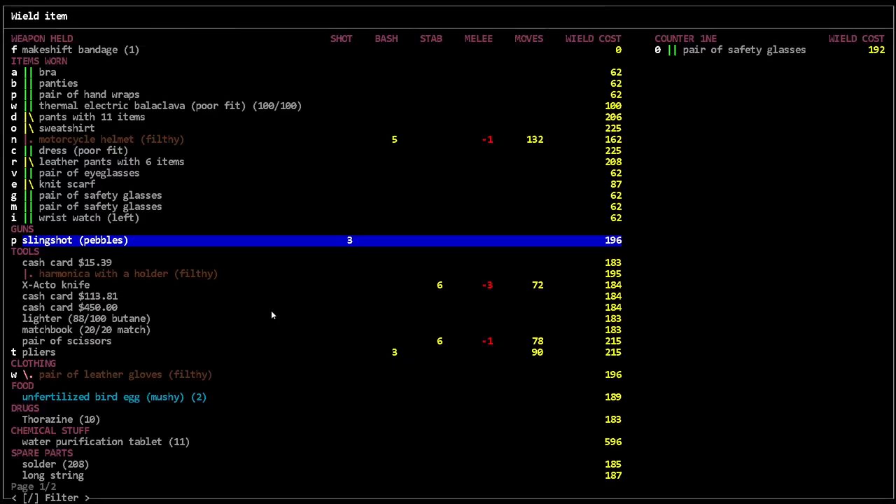
pyautogui.press('up')
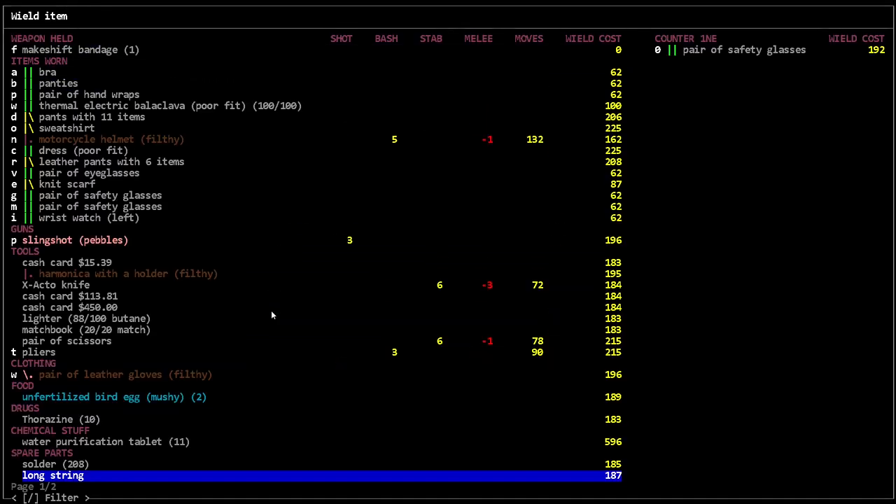
pyautogui.press('up')
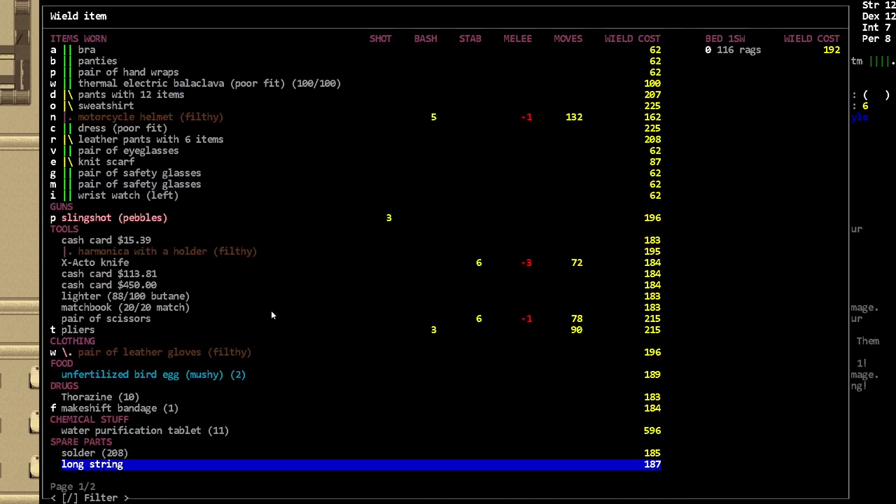
pyautogui.press('up')
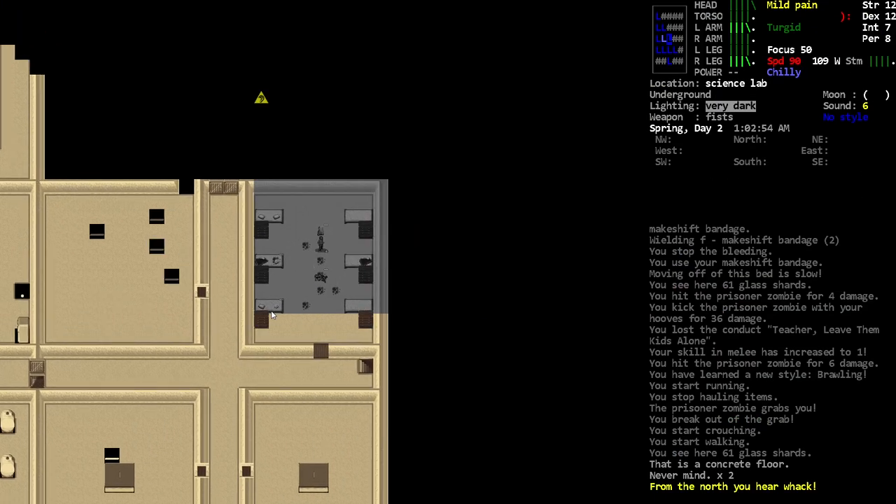
pyautogui.press('w')
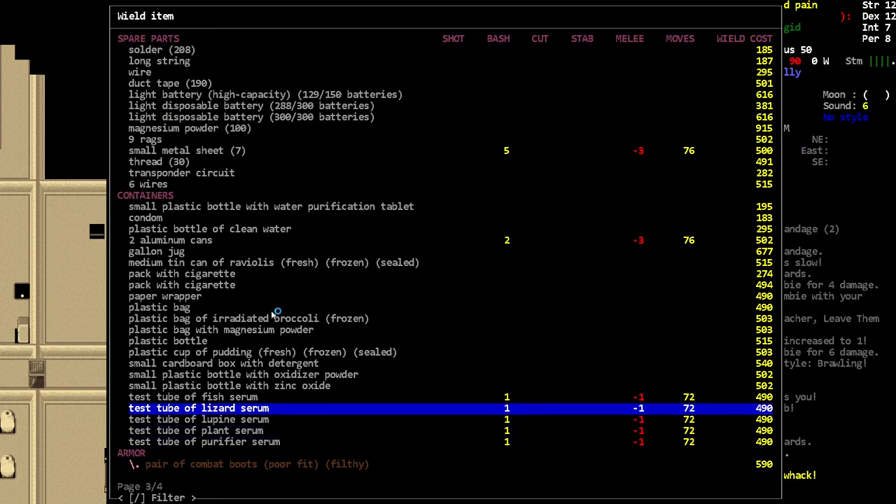
pyautogui.press('Home')
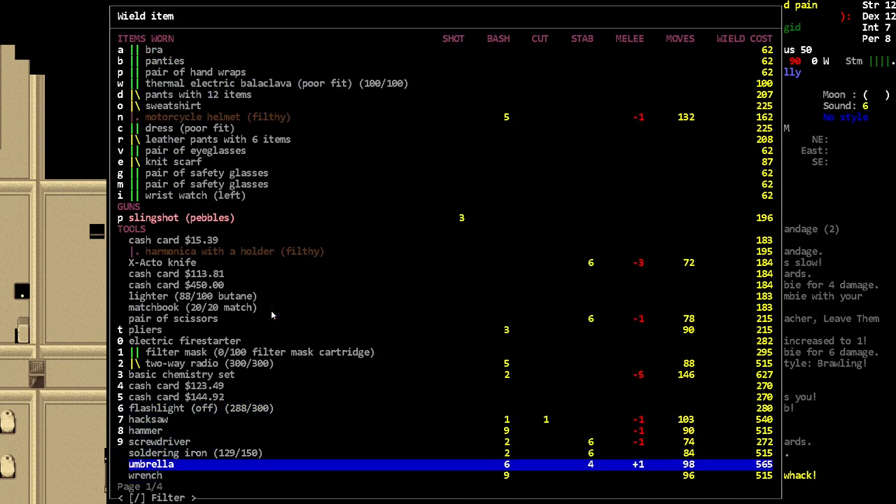
pyautogui.press('up')
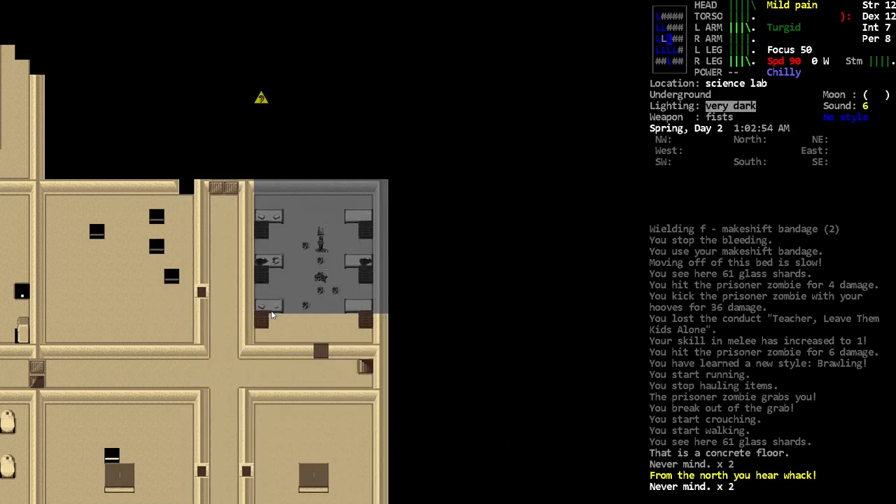
pyautogui.press('w')
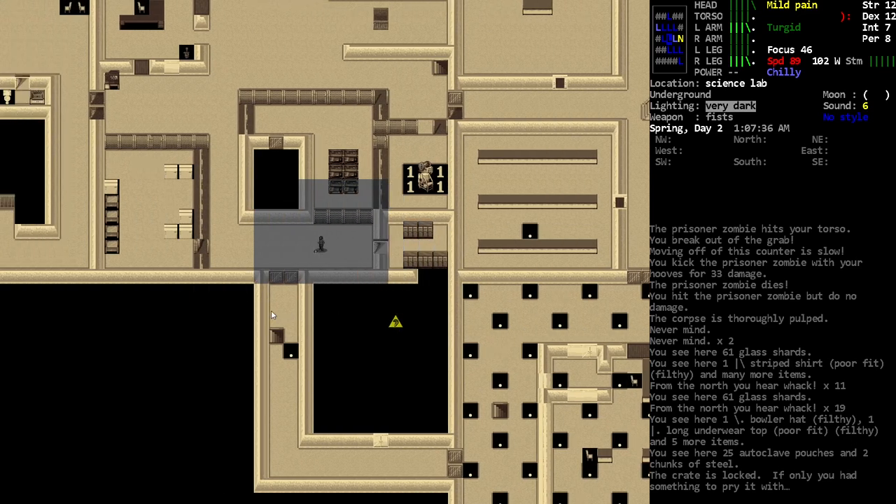
# Step: Disarm the corridor's spiked board and re-set the nailboard trap nails up
pyautogui.press('o')
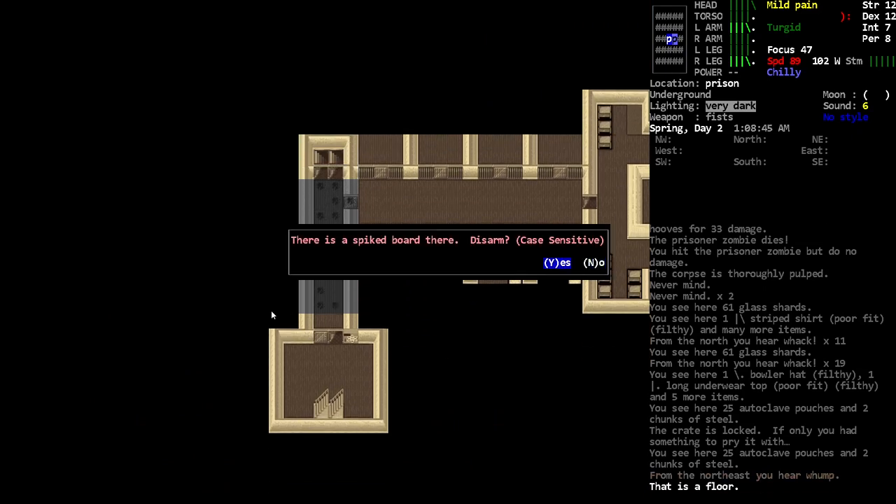
pyautogui.press('y')
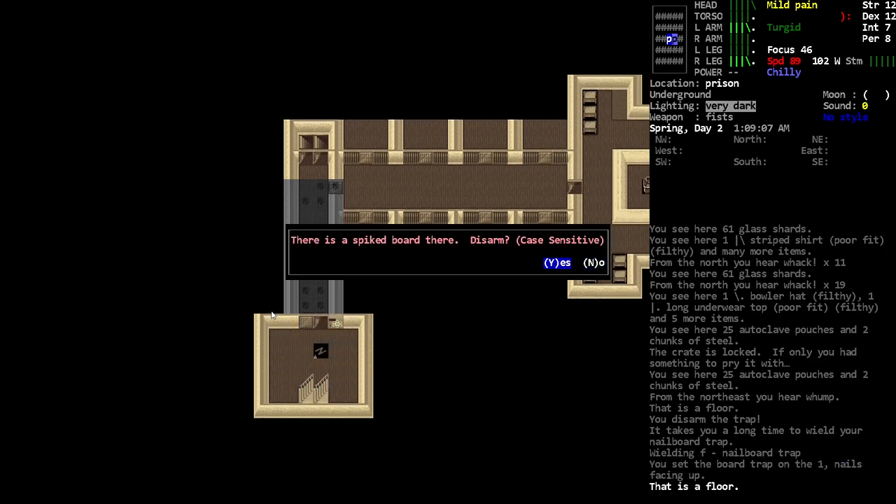
# Step: Finish off the prisoner zombie caught on the spiked board and bring up the construction list
pyautogui.press('y')
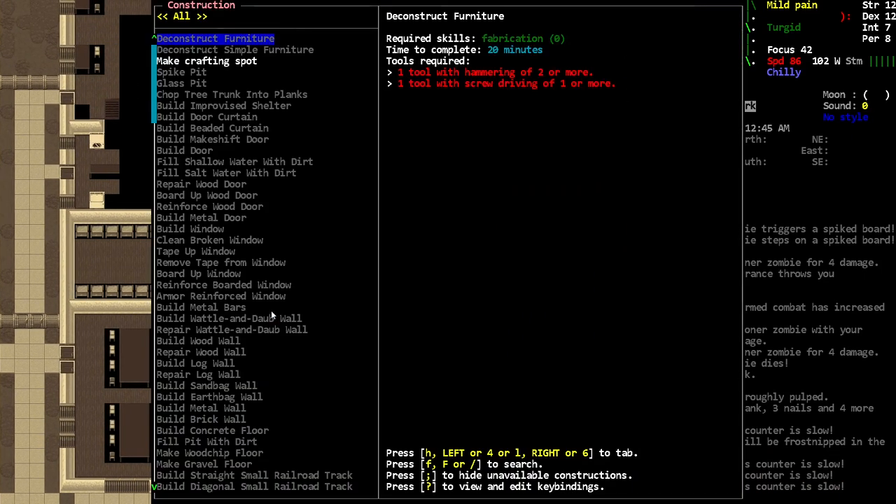
# Step: Close the construction list and walk back over the counters into the science lab room
pyautogui.press('Escape')
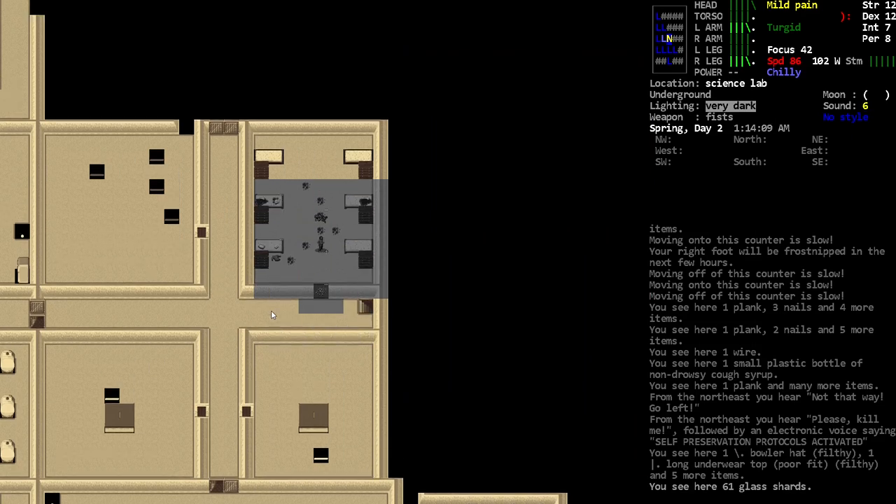
pyautogui.press('w')
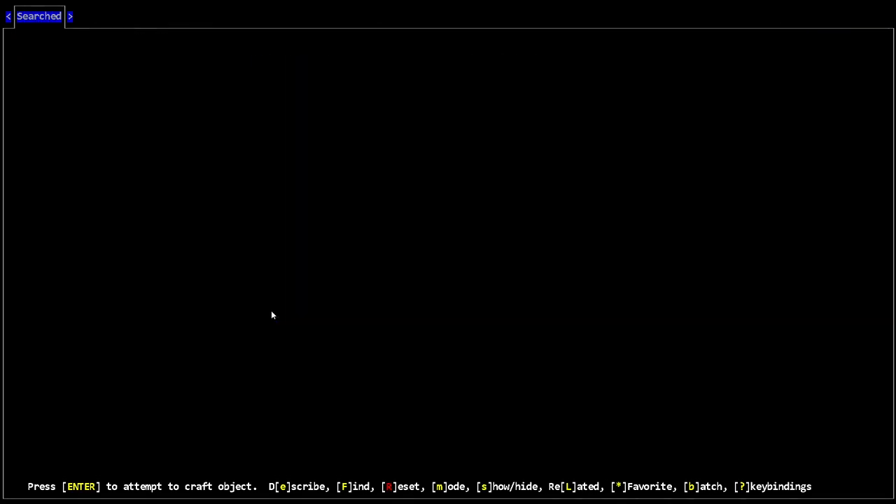
# Step: Search the crafting recipes for wood items, listing the wooden panel needing a saw and heavy beam
pyautogui.press('f')
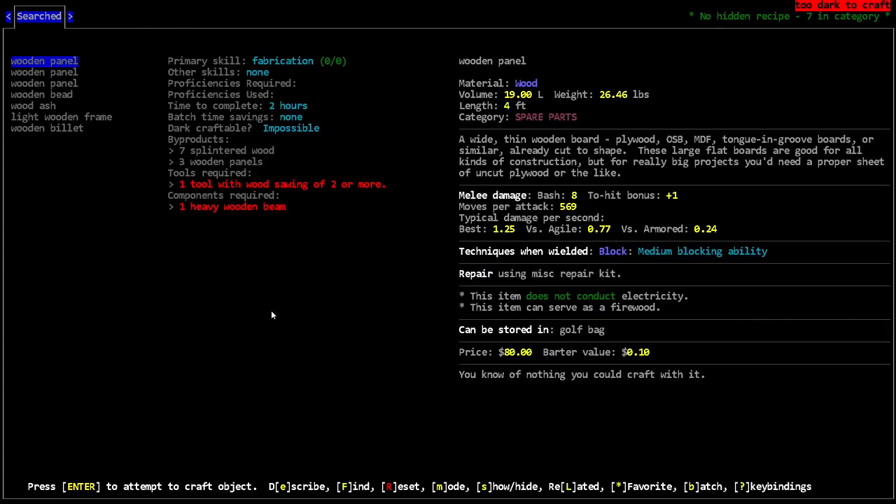
pyautogui.press('Escape')
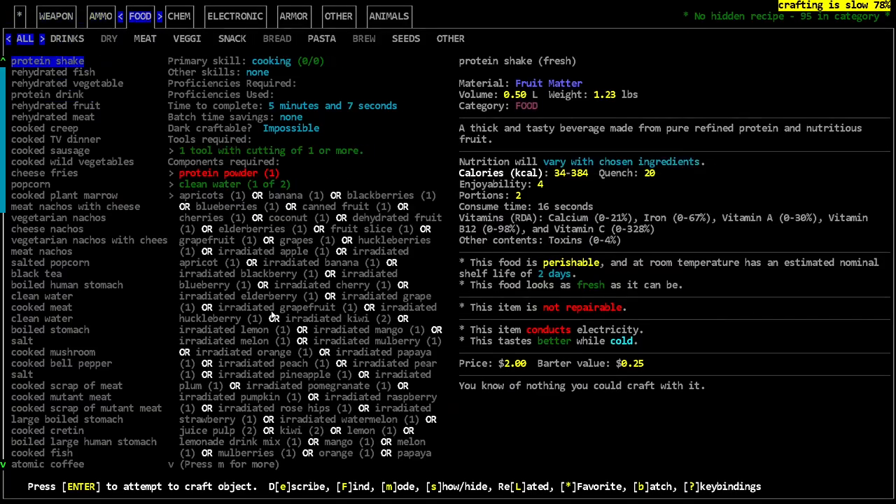
# Step: Browse the crafting categories to the OTHER tab and craft the nail punch
pyautogui.click(236, 17)
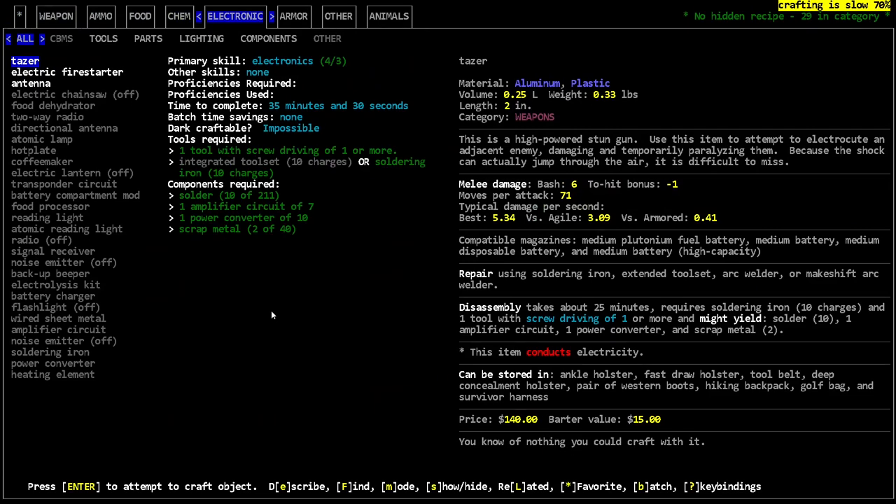
pyautogui.click(294, 16)
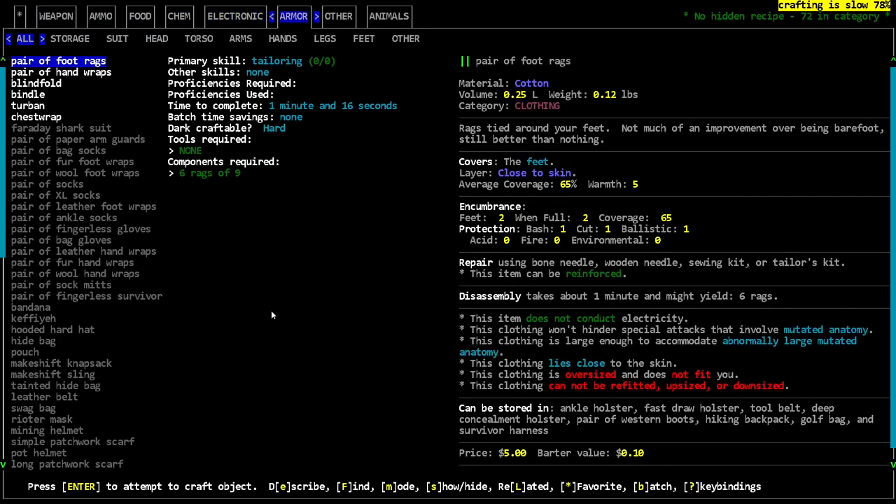
pyautogui.click(339, 17)
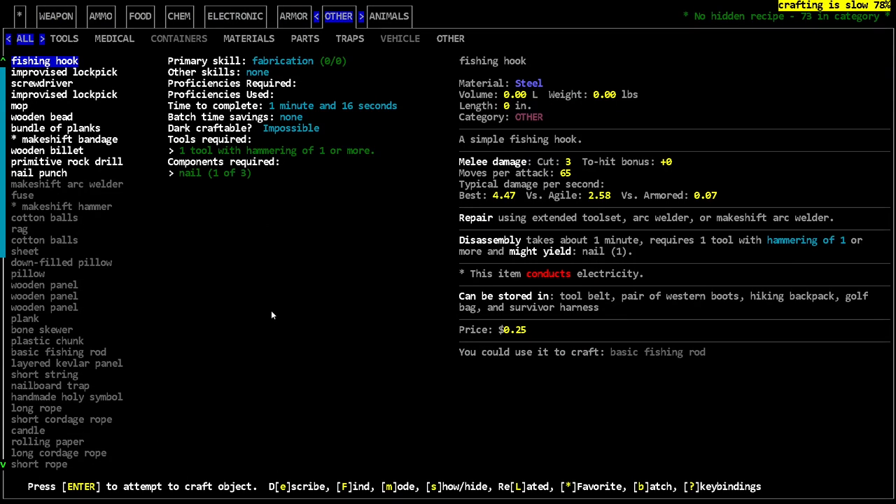
pyautogui.press('down')
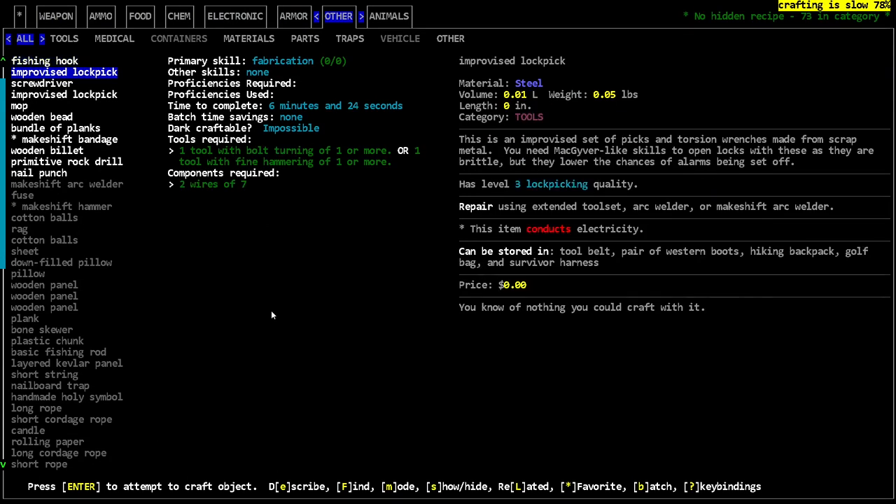
pyautogui.click(67, 162)
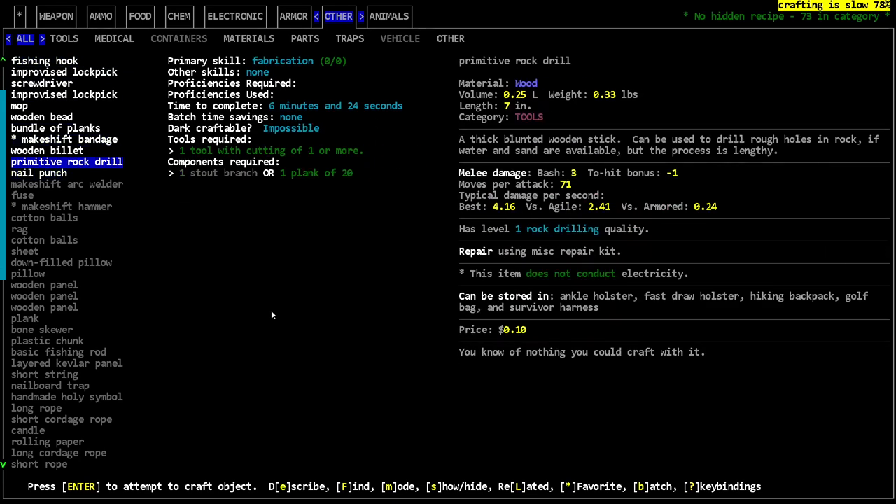
pyautogui.click(39, 173)
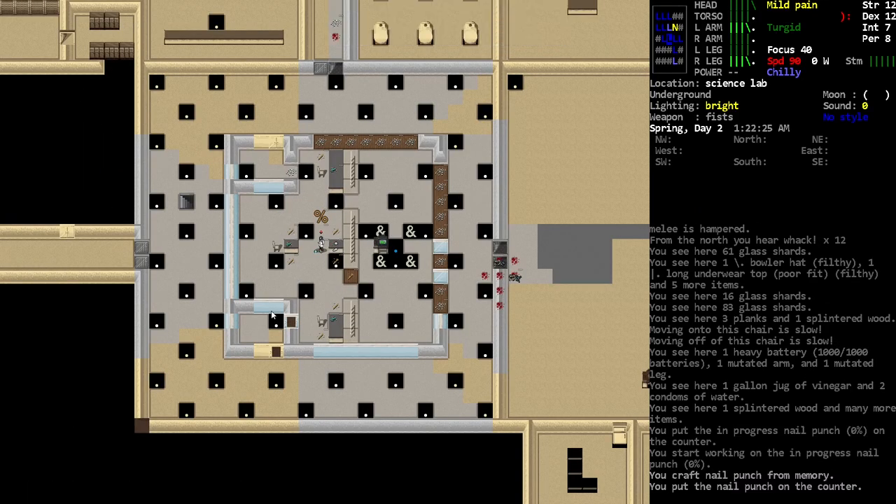
# Step: Check wearable items, cancel without wearing anything, then reopen the menus
pyautogui.press('w')
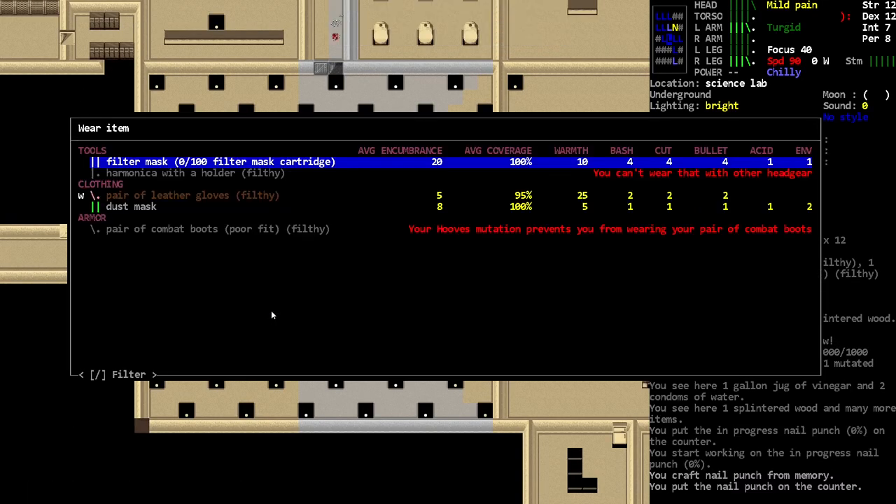
pyautogui.press('Escape')
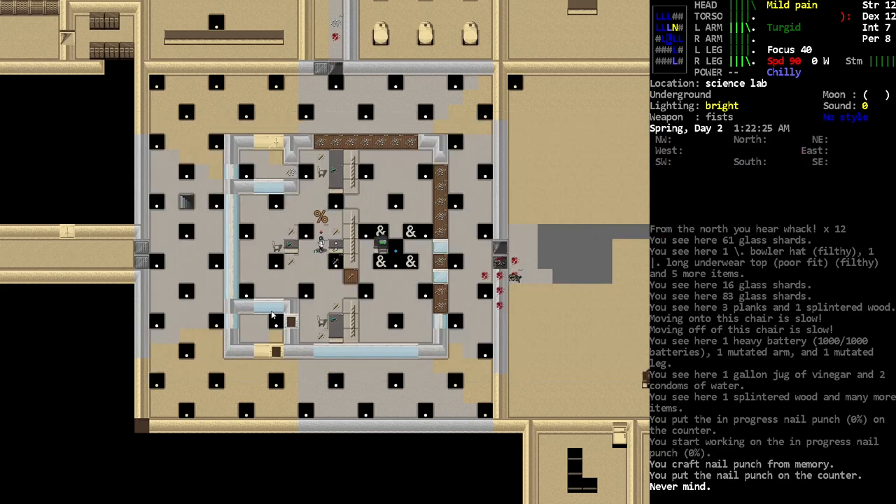
pyautogui.press('w')
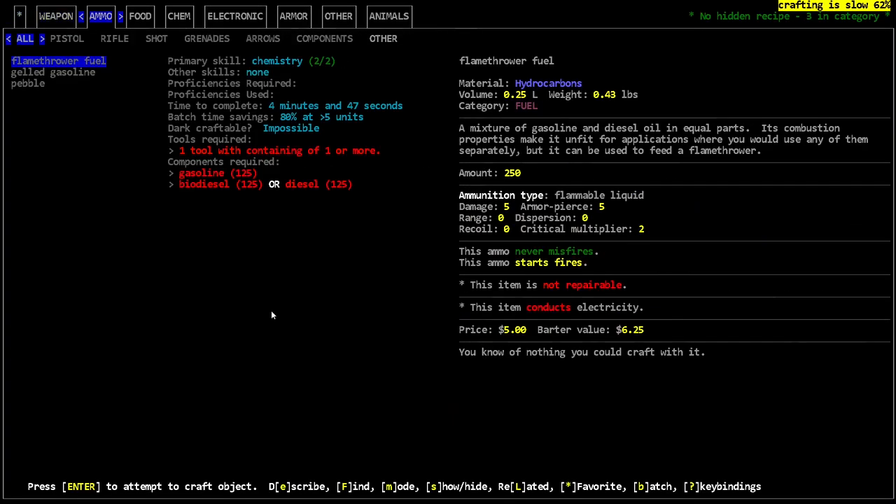
# Step: Craft three improvised lockpicks from the OTHER tab and pick them up
pyautogui.click(294, 17)
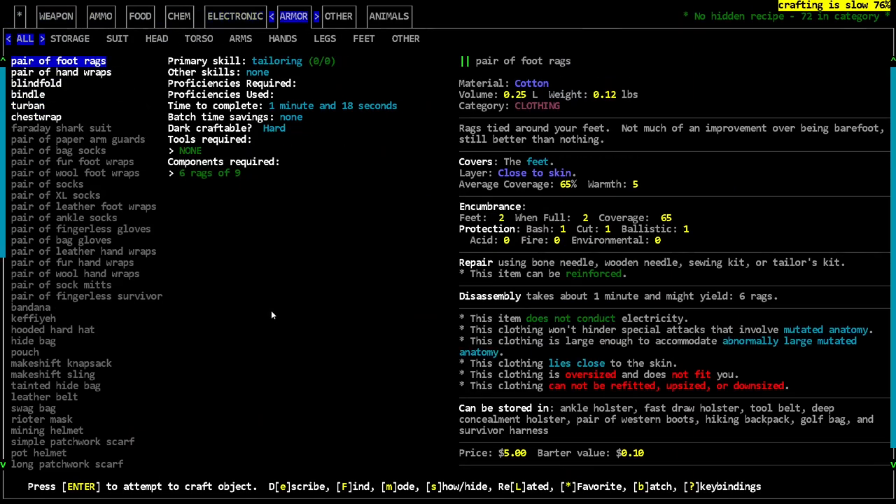
pyautogui.click(339, 17)
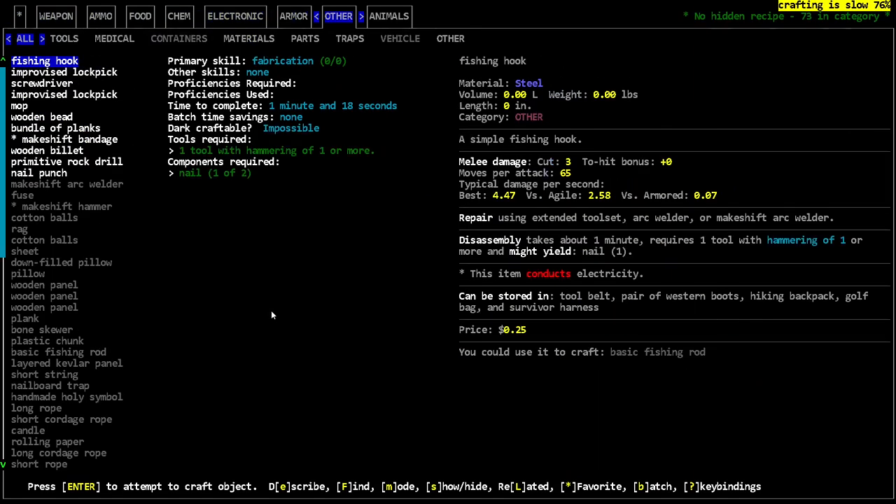
pyautogui.click(65, 95)
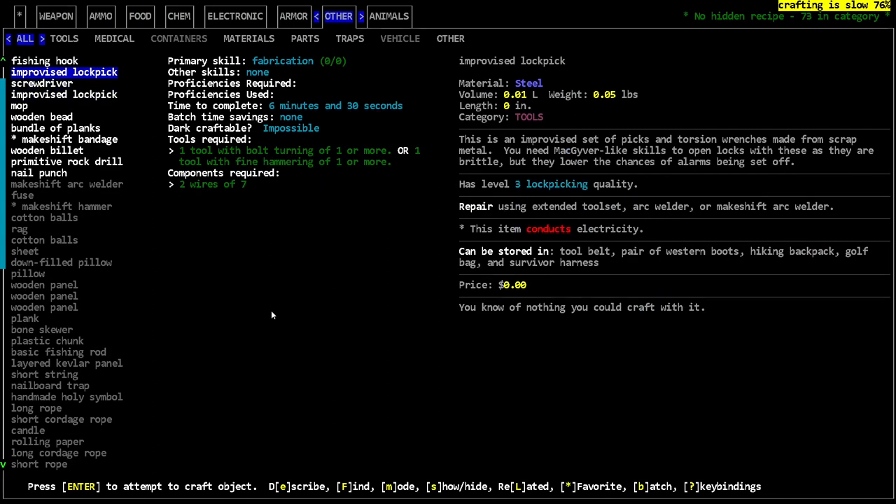
pyautogui.press('b')
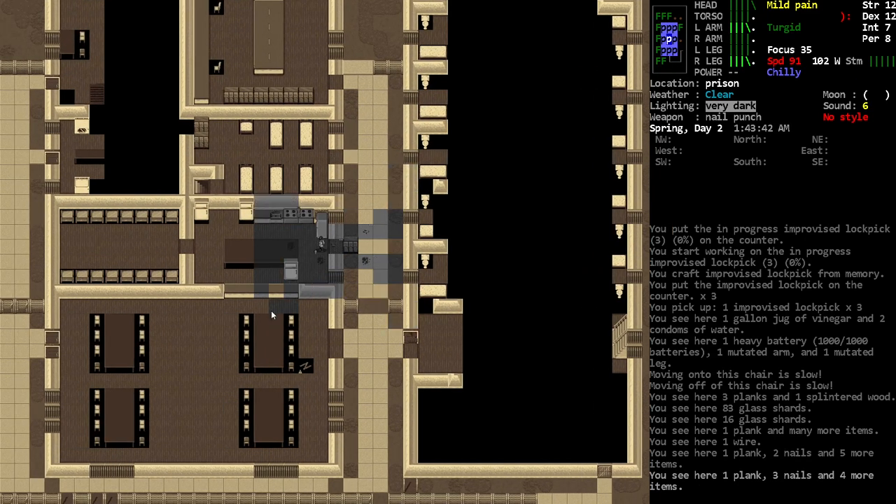
# Step: Move through the prison and pick up the 30 pebbles near the radio
pyautogui.press('*')
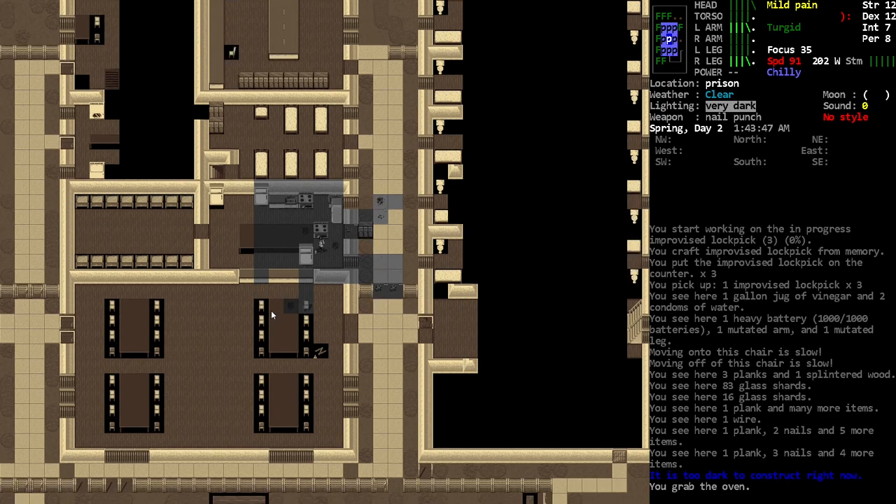
pyautogui.press('a')
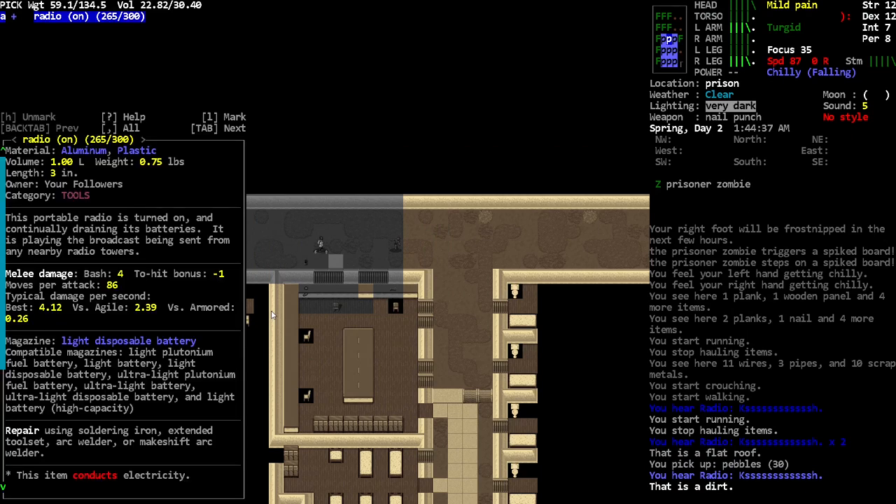
# Step: Close the radio's description and pick up the switched-on radio
pyautogui.press('i')
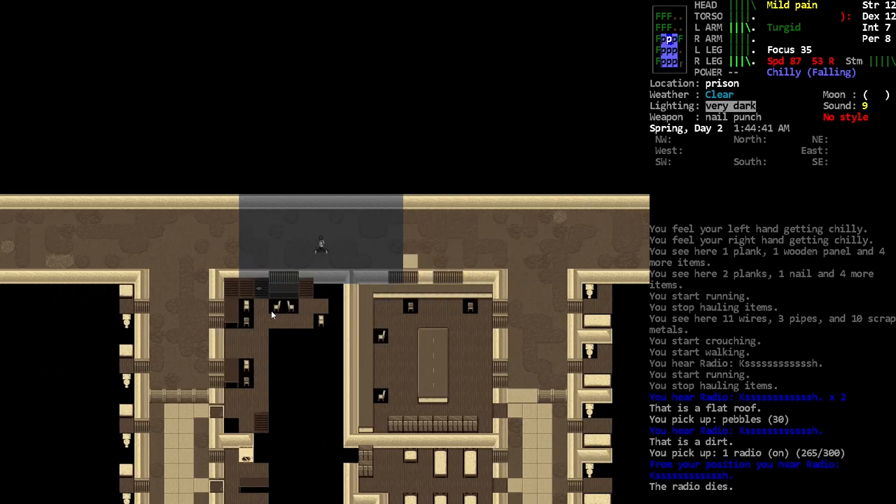
# Step: Check the inventory for the slingshot and pebbles, then return to the map
pyautogui.press('i')
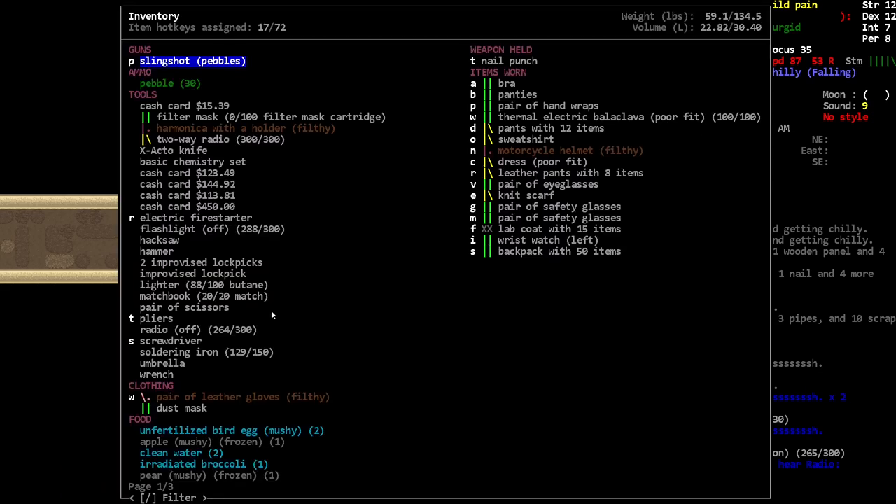
pyautogui.press('Escape')
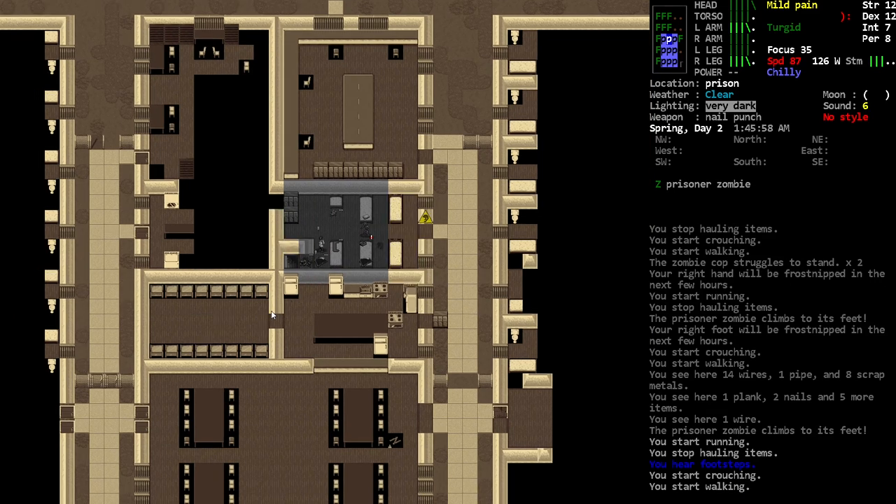
# Step: Try reloading the slingshot, review the inventory and head down to the underground cell
pyautogui.press('up')
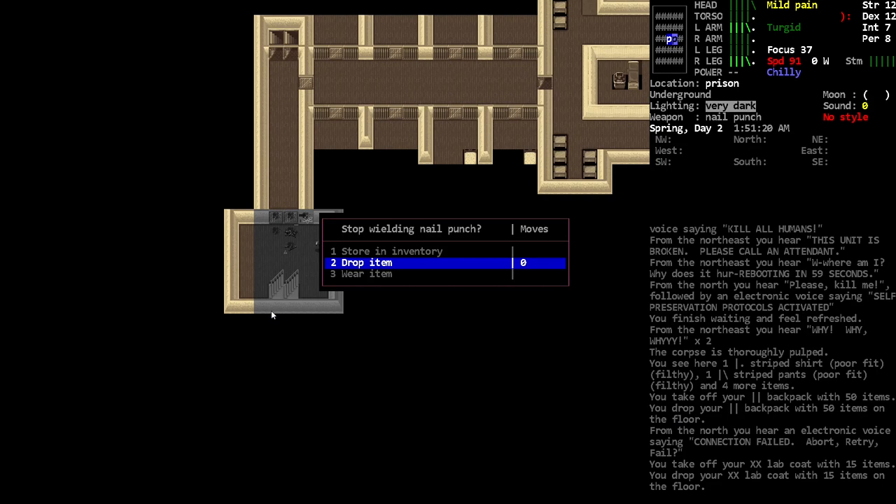
pyautogui.click(364, 263)
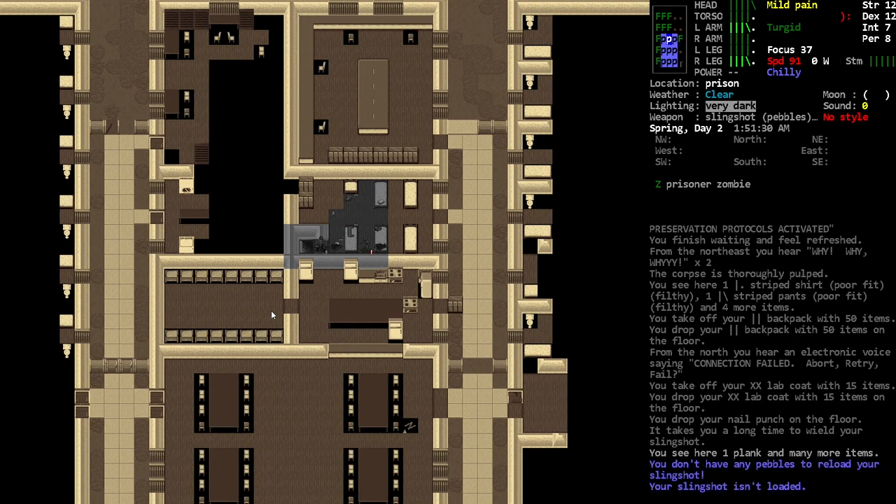
pyautogui.press('r')
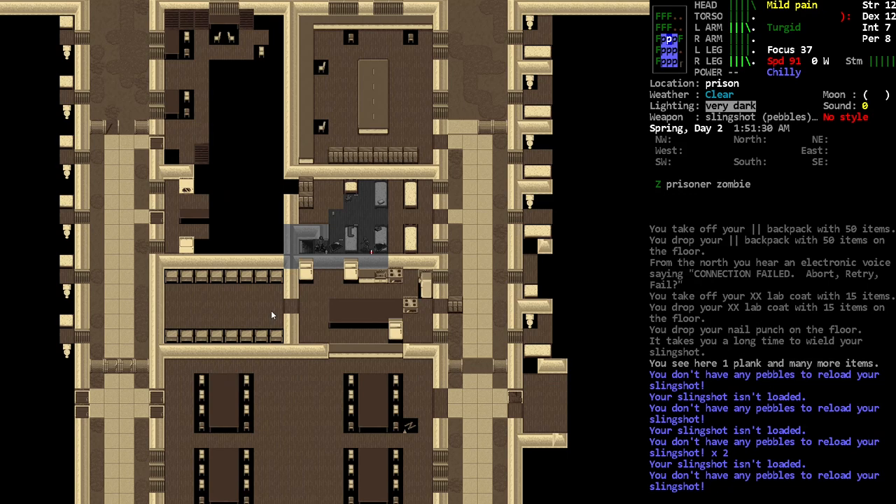
pyautogui.press('i')
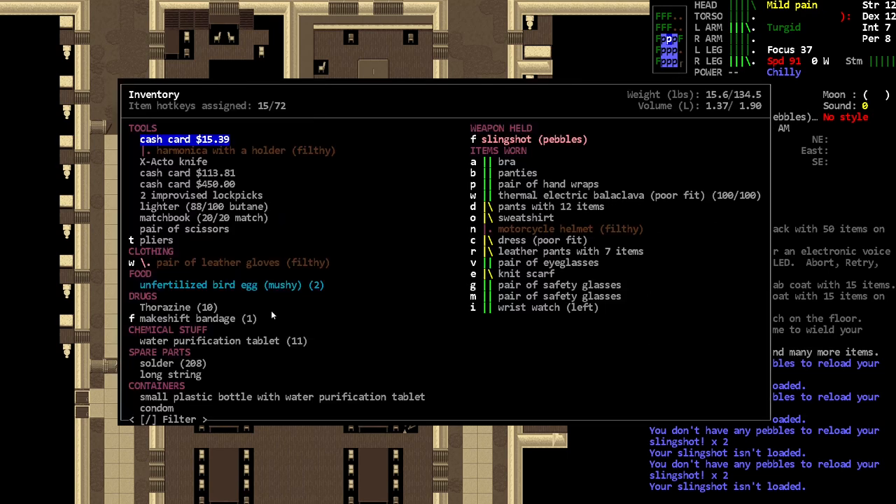
pyautogui.press('Escape')
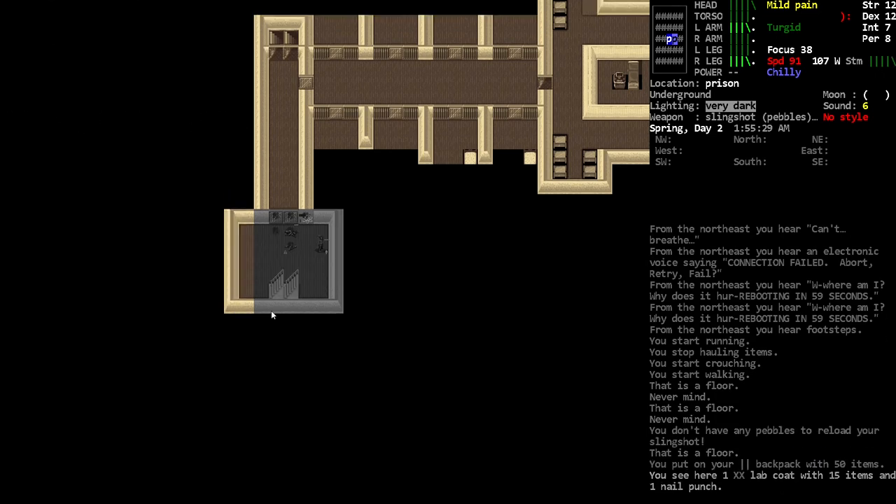
# Step: Confirm 30 pebbles in the inventory and aim the loaded slingshot at the prisoner zombie
pyautogui.press('i')
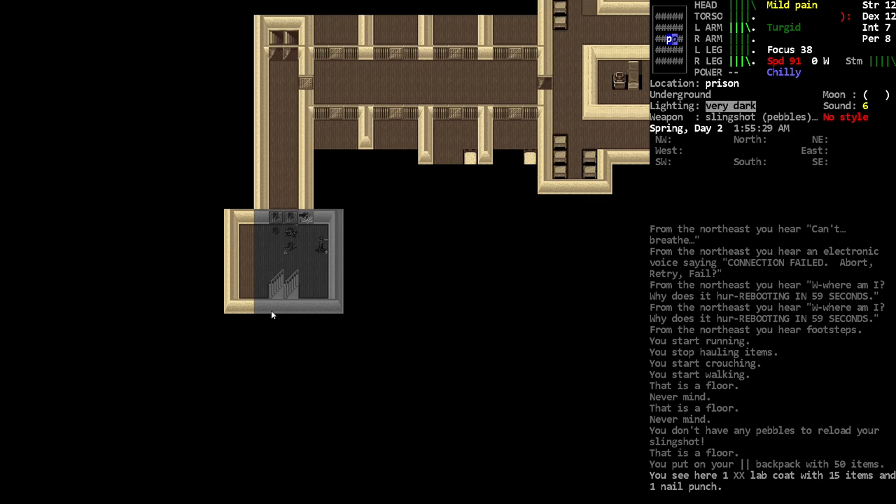
pyautogui.press('i')
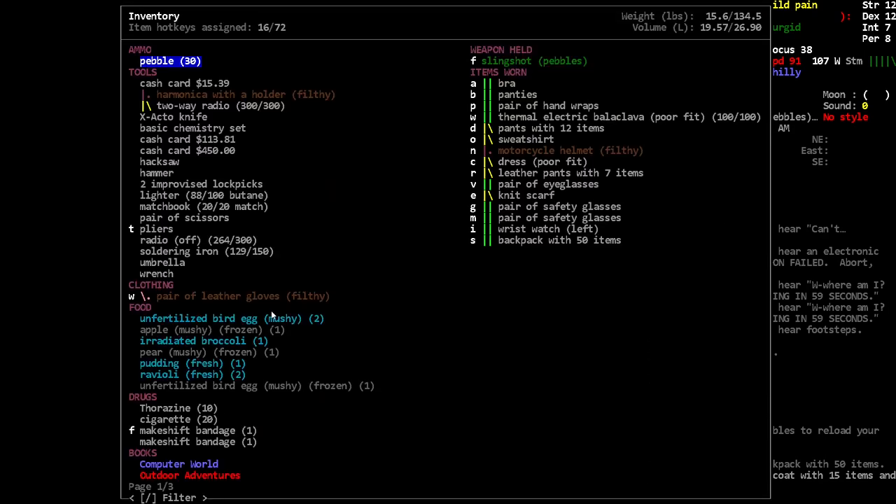
pyautogui.press('Escape')
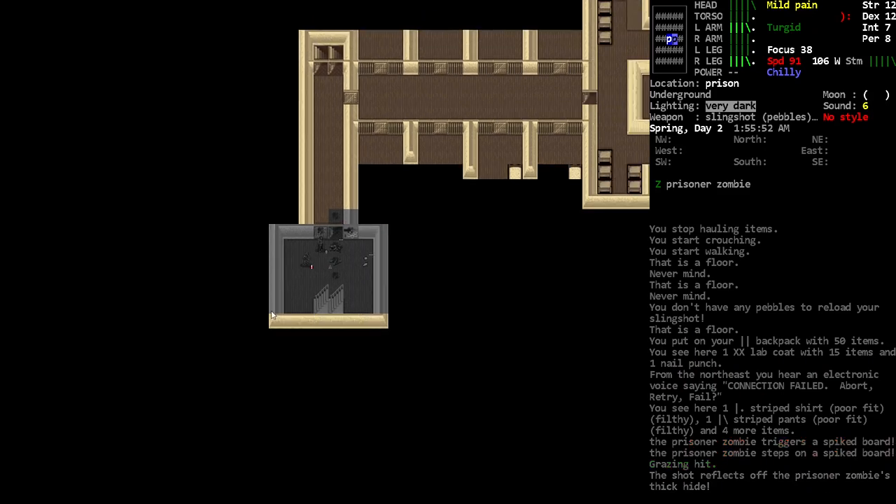
pyautogui.press('f')
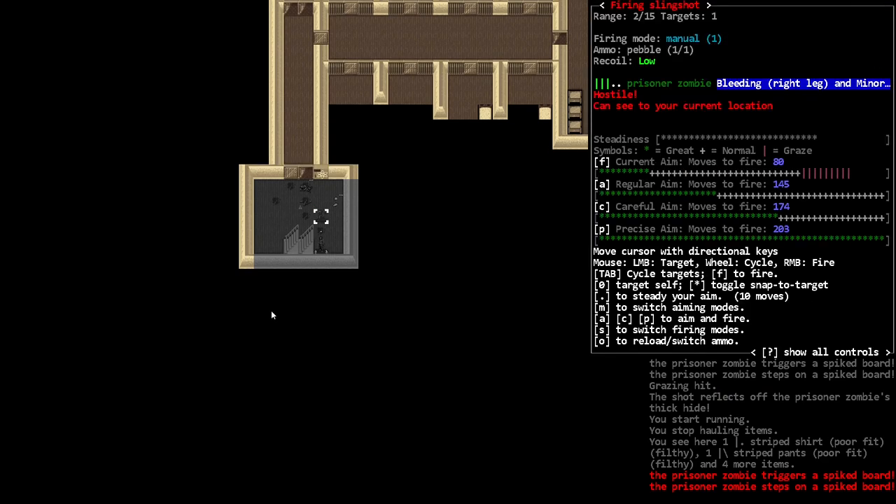
# Step: Fire pebbles repeatedly at the prisoner zombie on the spiked boards until it dies
pyautogui.press('f')
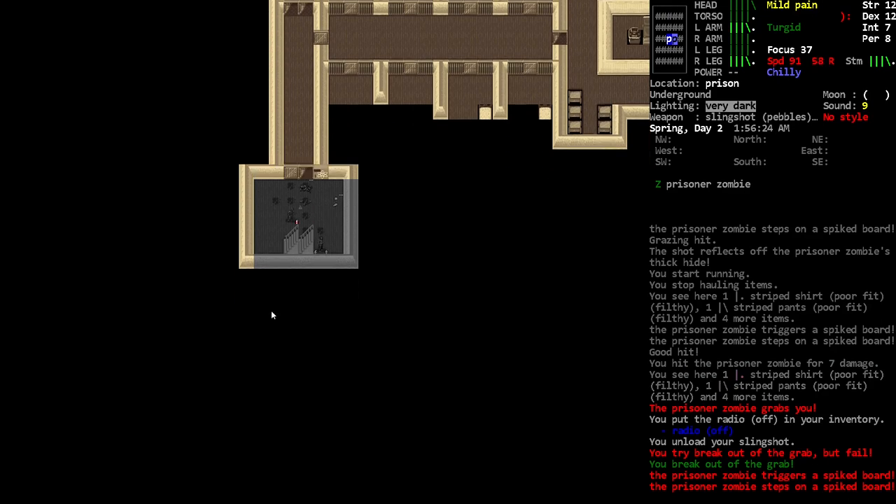
pyautogui.press('f')
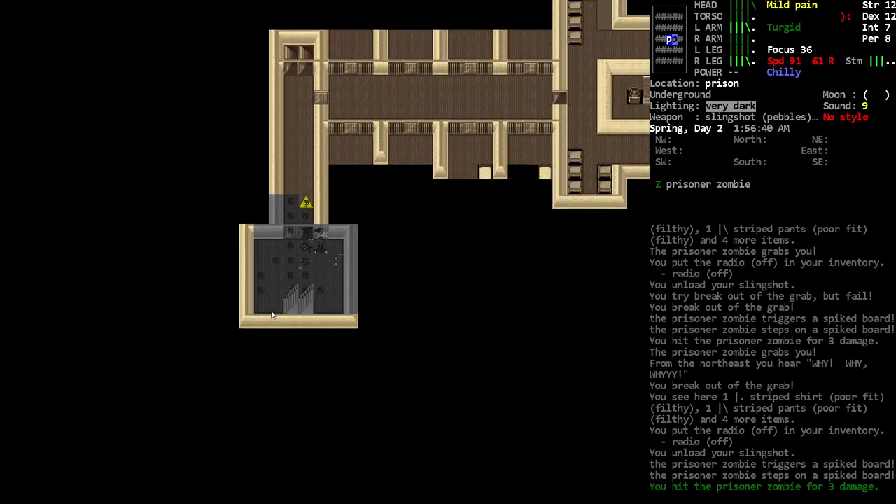
pyautogui.press('f')
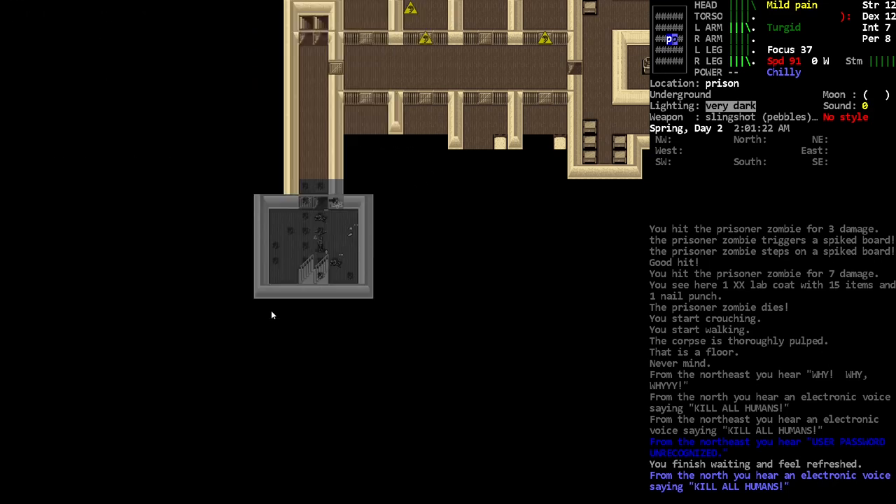
# Step: Check the inventory shows 24 pebbles left, then wait for the next zombie
pyautogui.press('i')
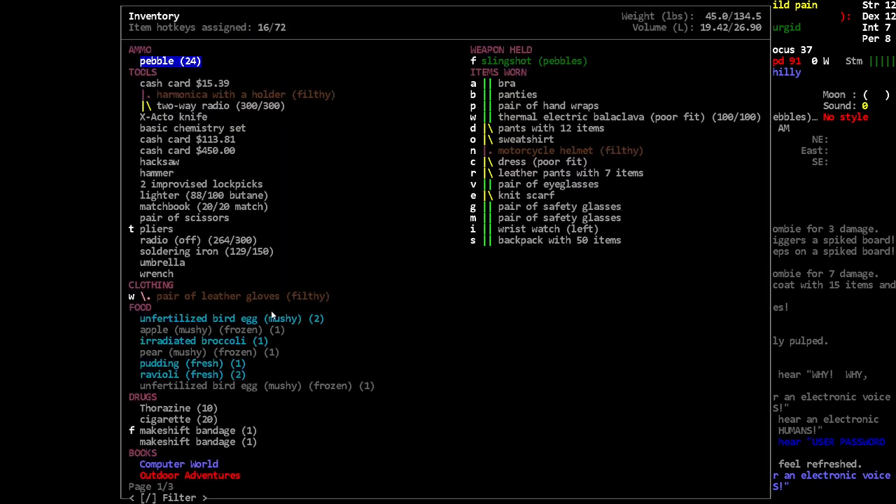
pyautogui.press('Escape')
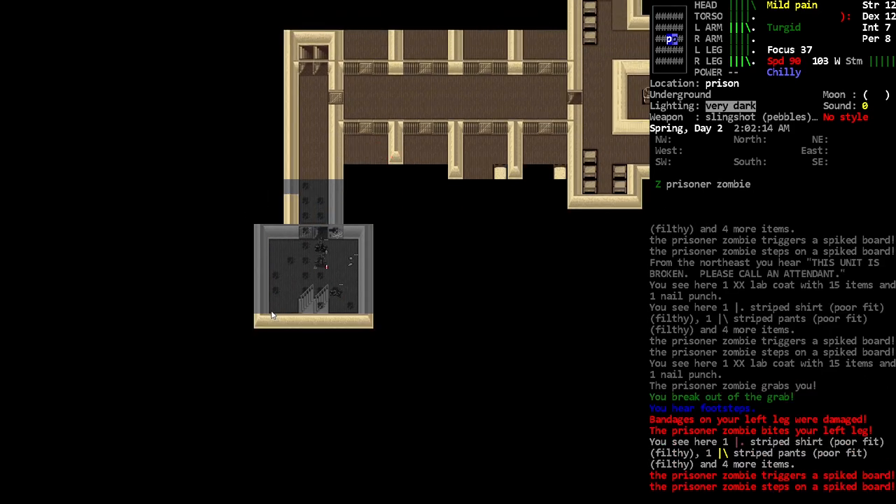
# Step: Check the inventory while reading the computer book in the science lab
pyautogui.press('i')
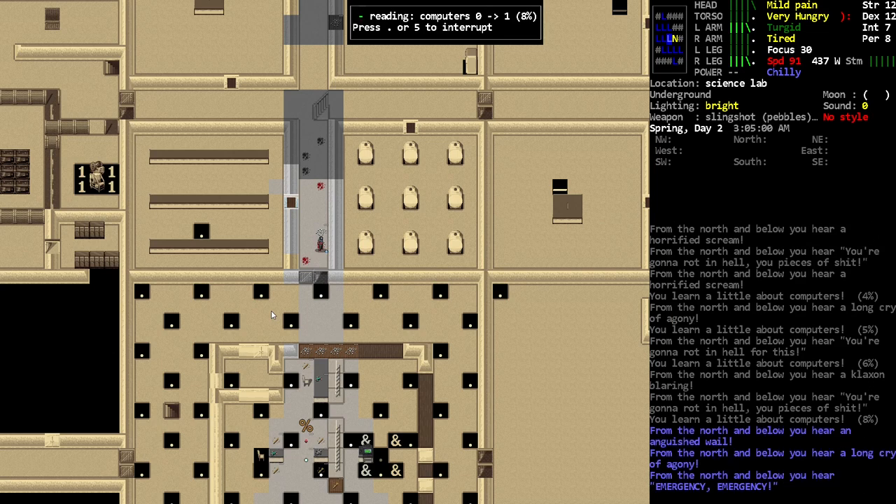
# Step: Eat the mushy unfertilized bird egg from the Consume item menu
pyautogui.press('E')
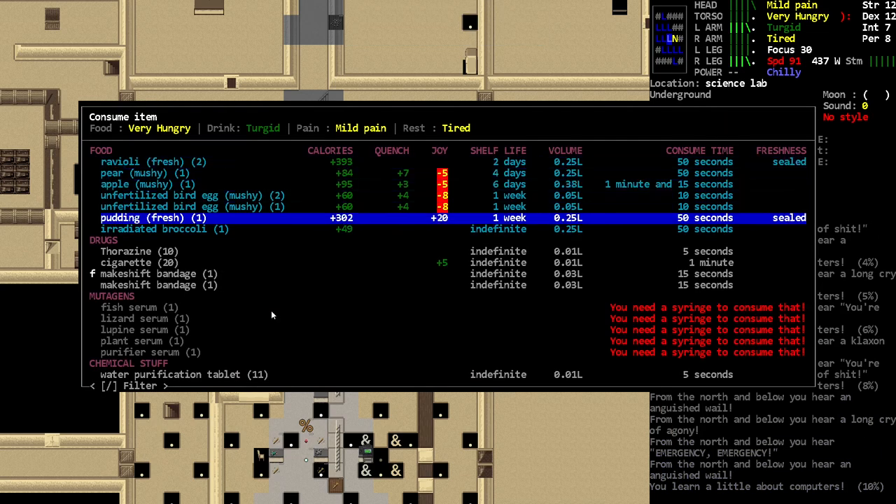
pyautogui.press('down')
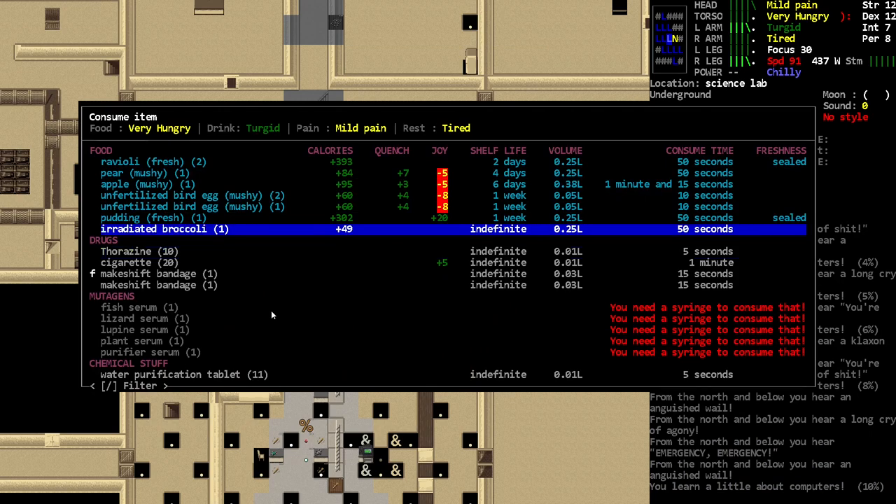
pyautogui.press('up')
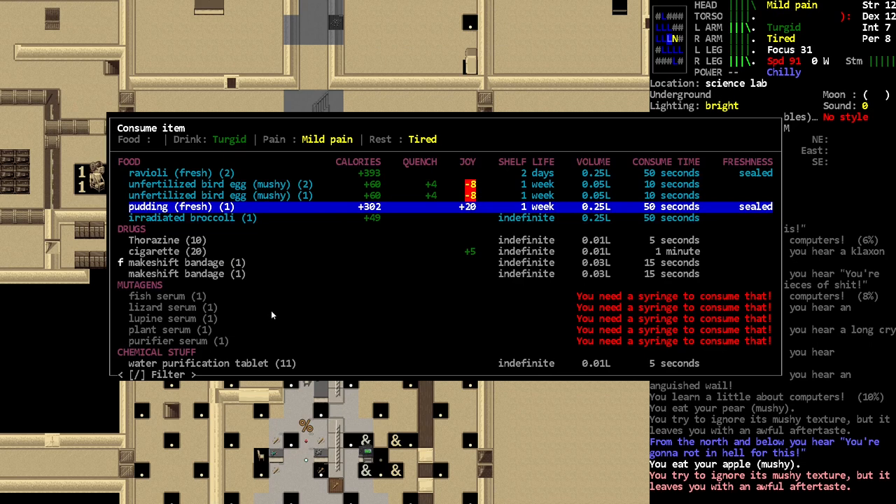
pyautogui.press('up')
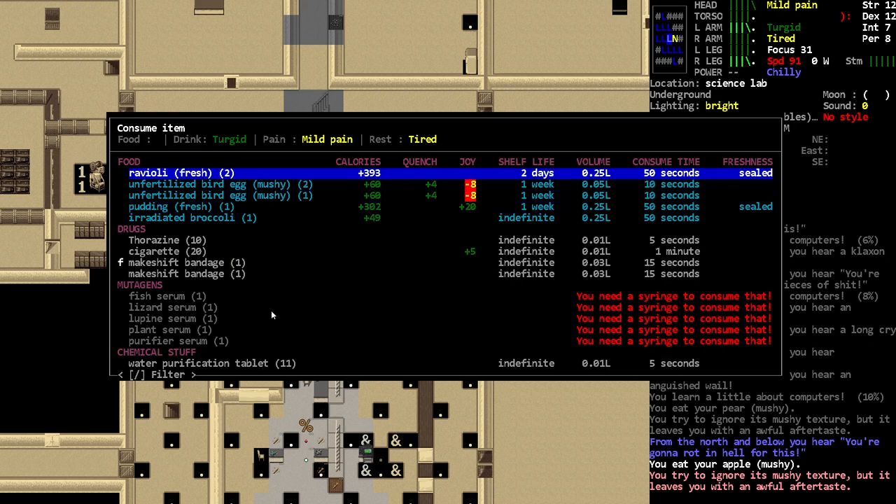
pyautogui.press('down')
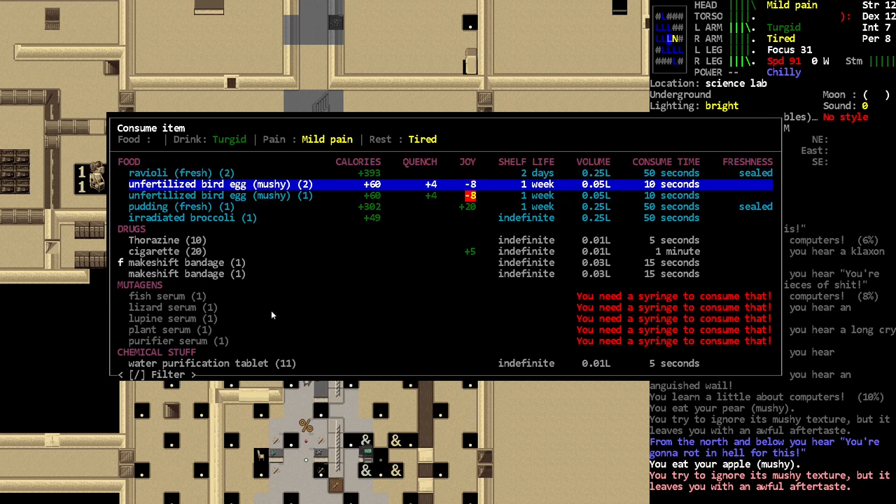
pyautogui.press('Escape')
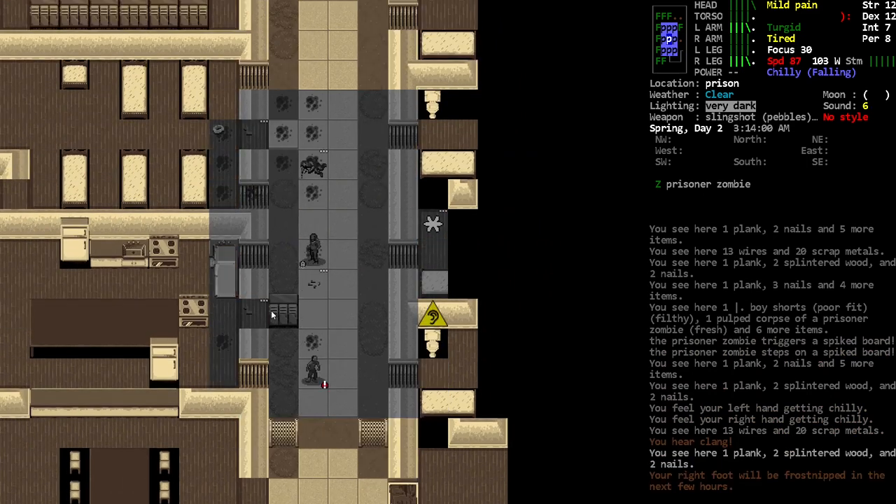
# Step: Step north along the prison corridor as the prisoner zombie reaches the spiked board
pyautogui.press('up')
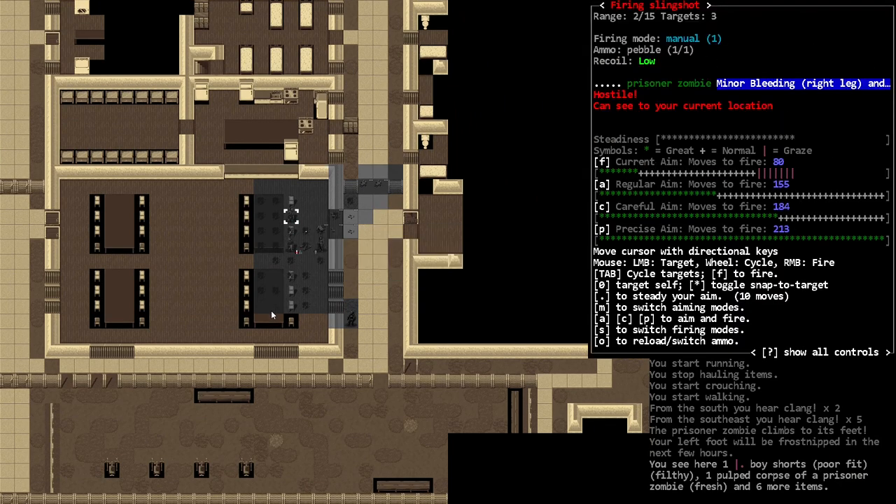
# Step: Fire a slingshot pebble at the prisoner zombie until it dies
pyautogui.press('f')
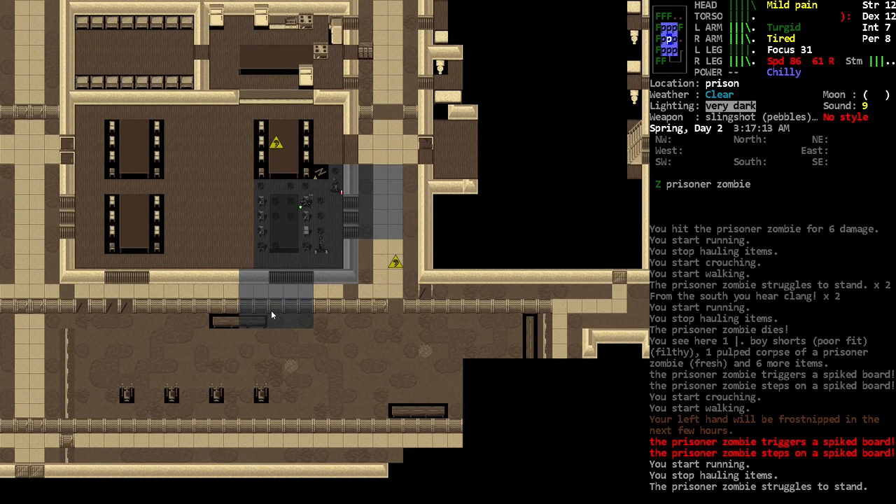
# Step: Shoot repeated slingshot pebbles at the bleeding prisoner zombie stuck on the spiked boards
pyautogui.press('f')
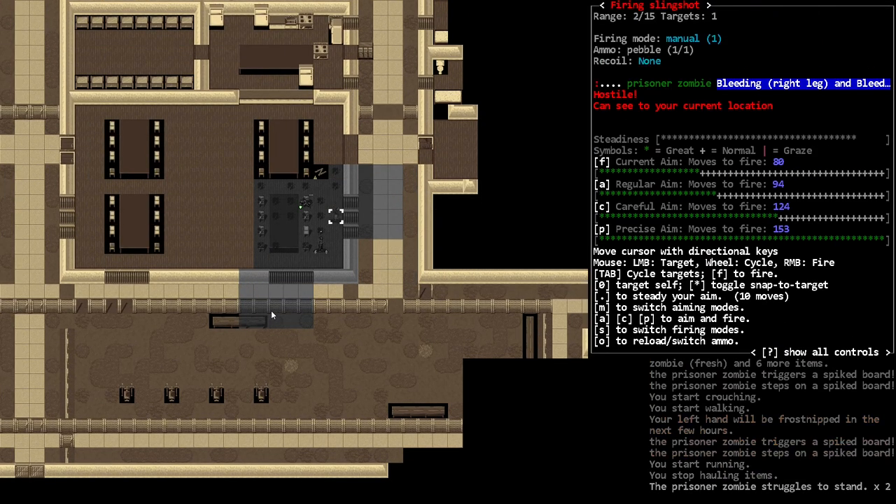
pyautogui.press('.')
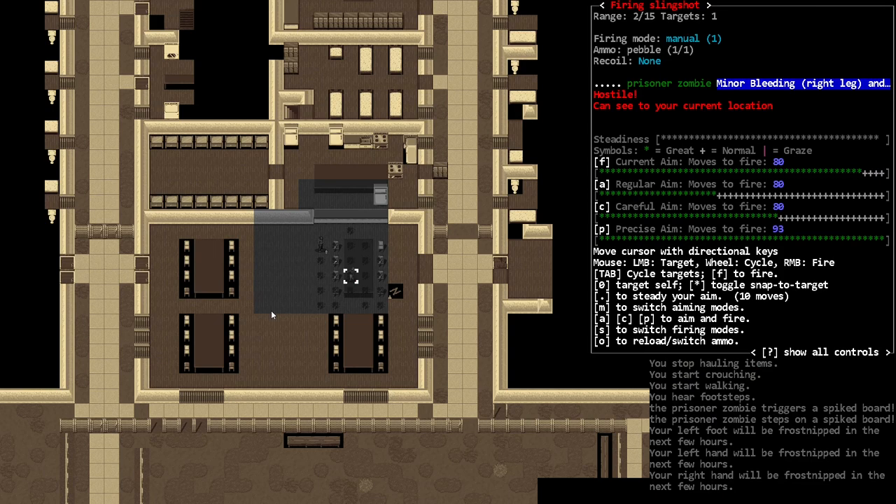
pyautogui.press('f')
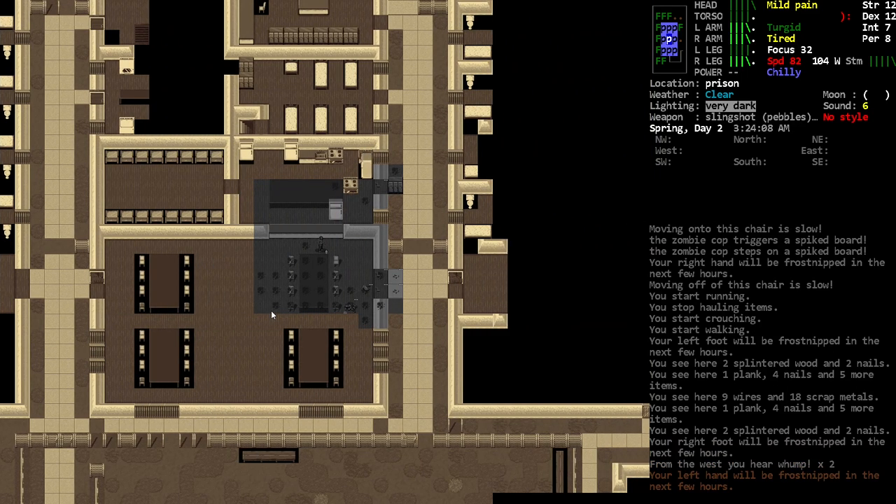
# Step: Move among the hall chairs while the zombie cop steps onto a spiked board
pyautogui.press('up')
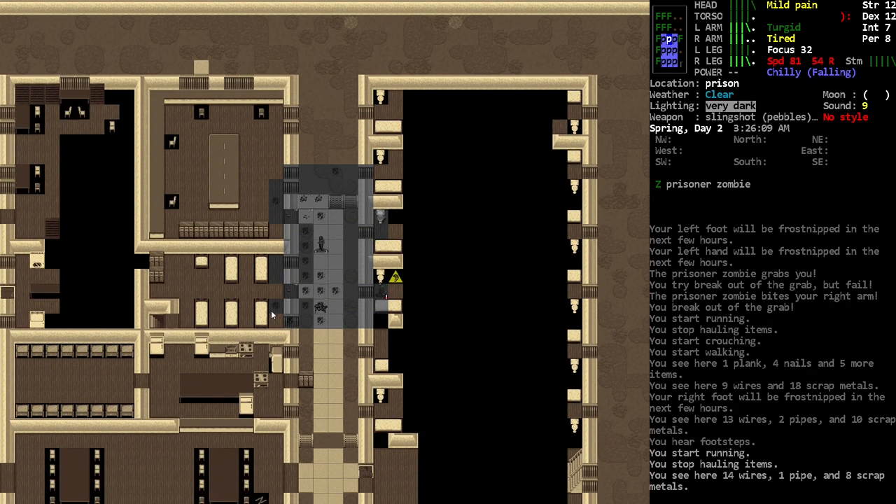
# Step: Decline stepping onto the spiked board tile and continue toward the next room
pyautogui.press('down')
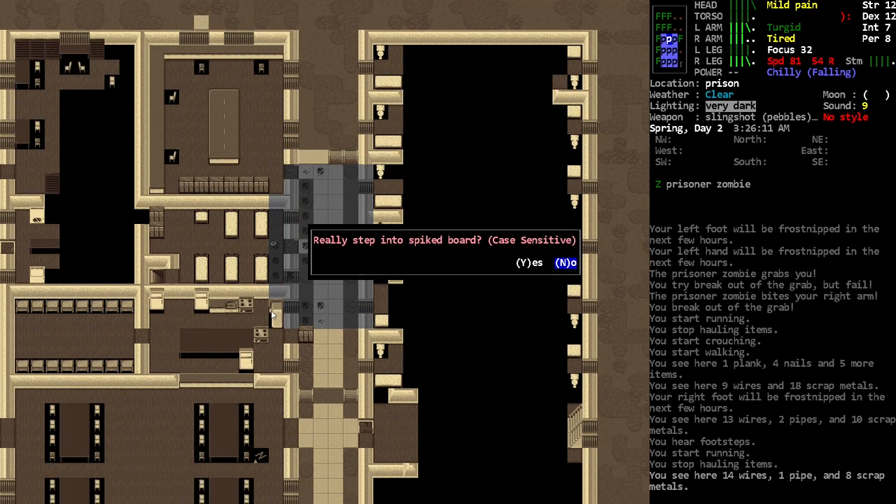
pyautogui.press('n')
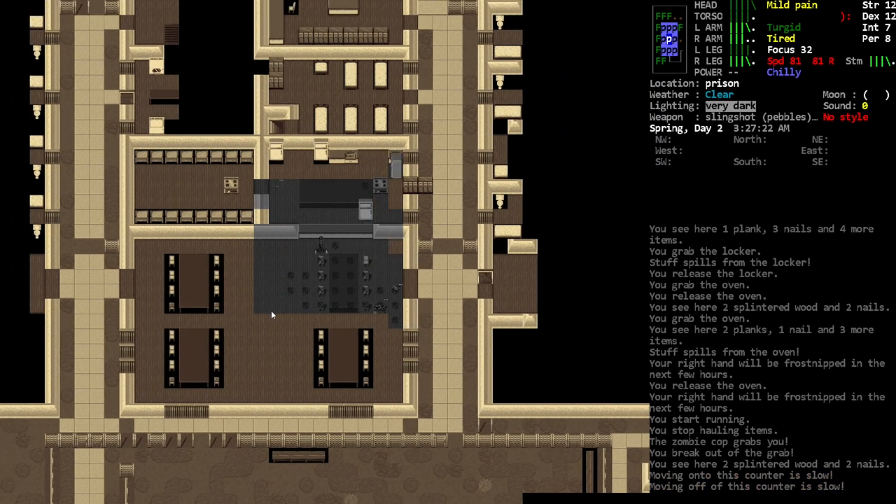
# Step: Wait to catch breath, then stop resting when the zombie cop is spotted
pyautogui.press('W')
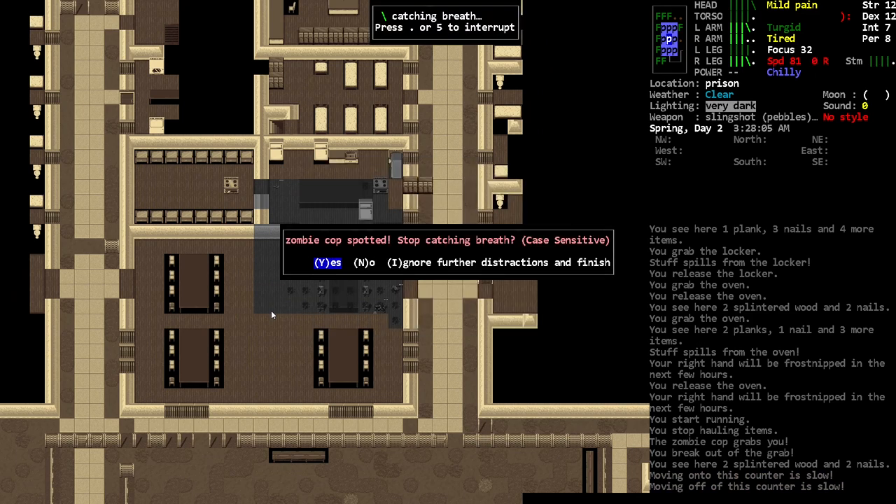
pyautogui.press('y')
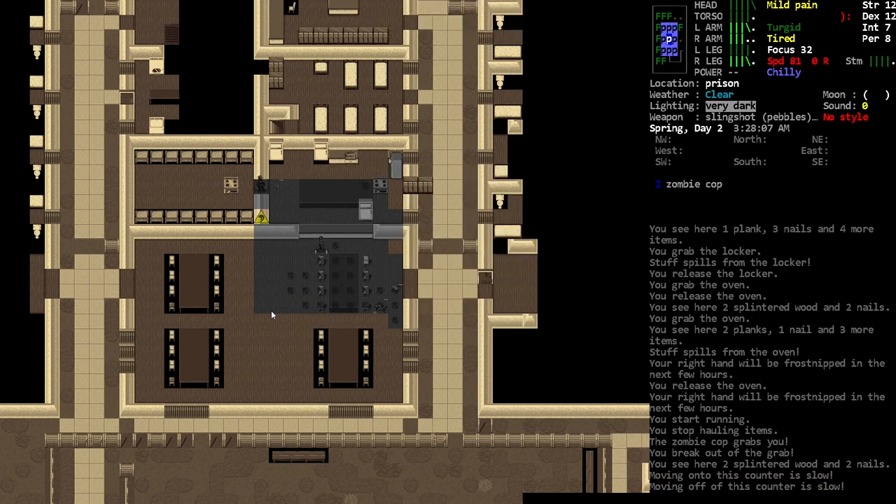